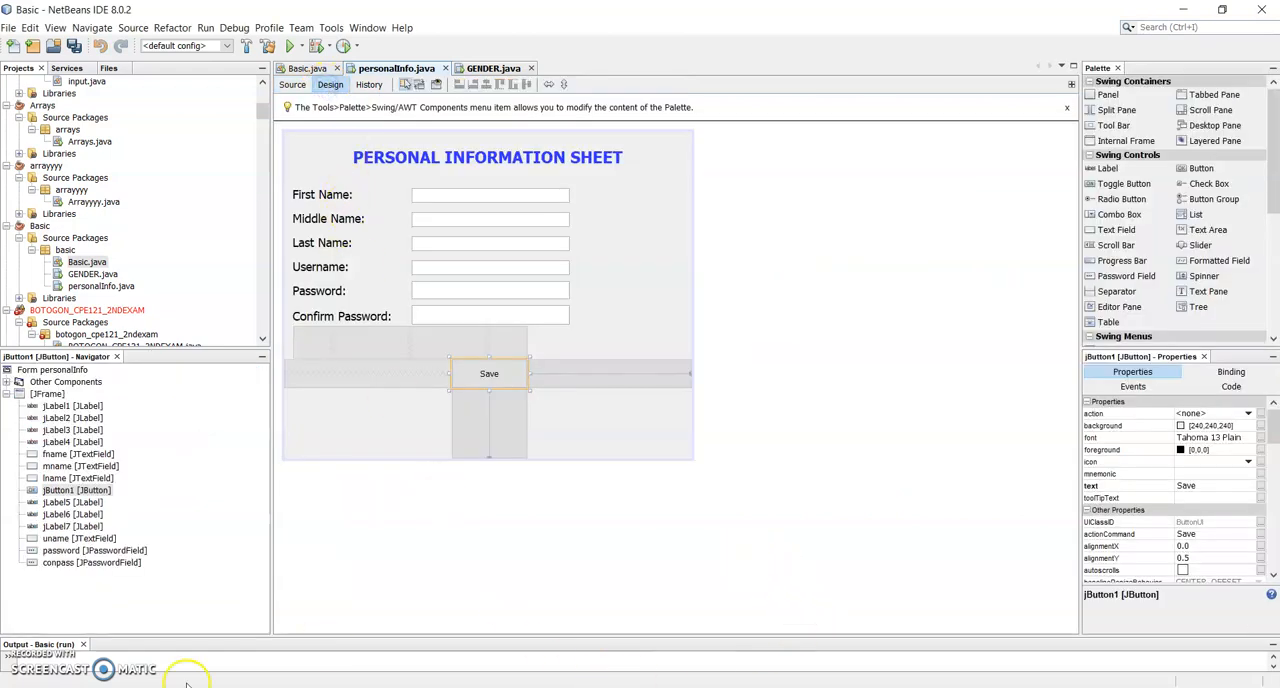
pyautogui.moveTo(401, 522)
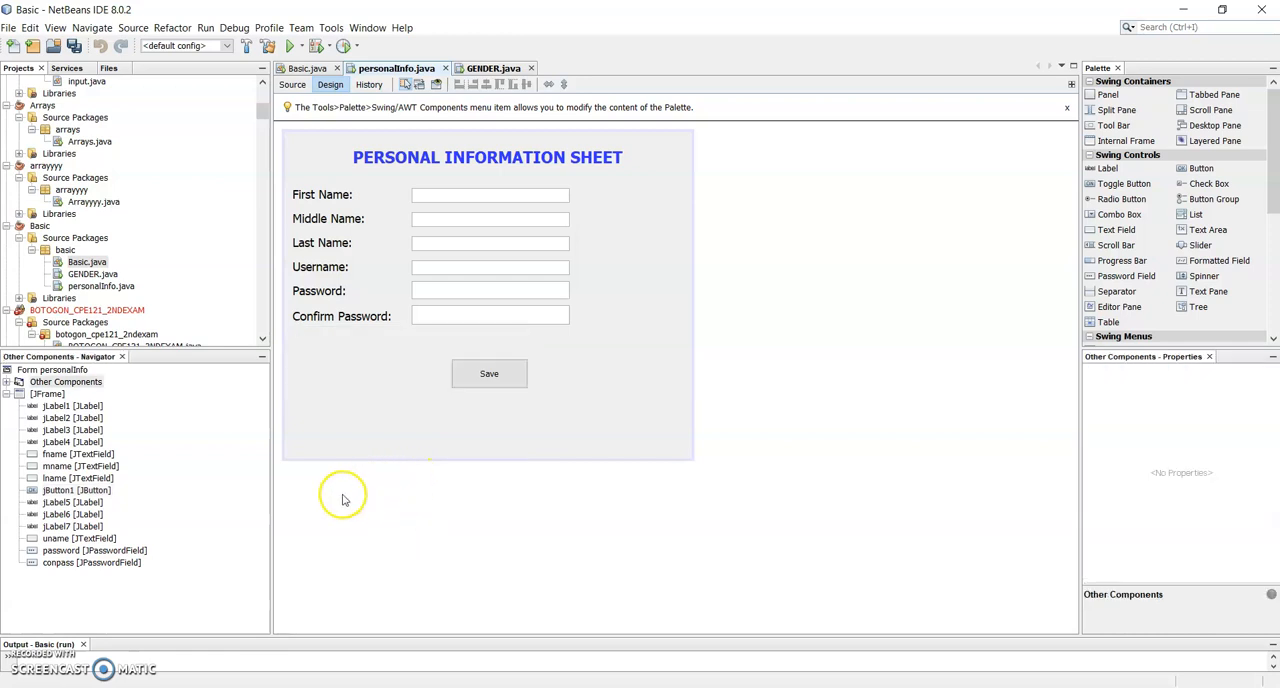
pyautogui.moveTo(405, 224)
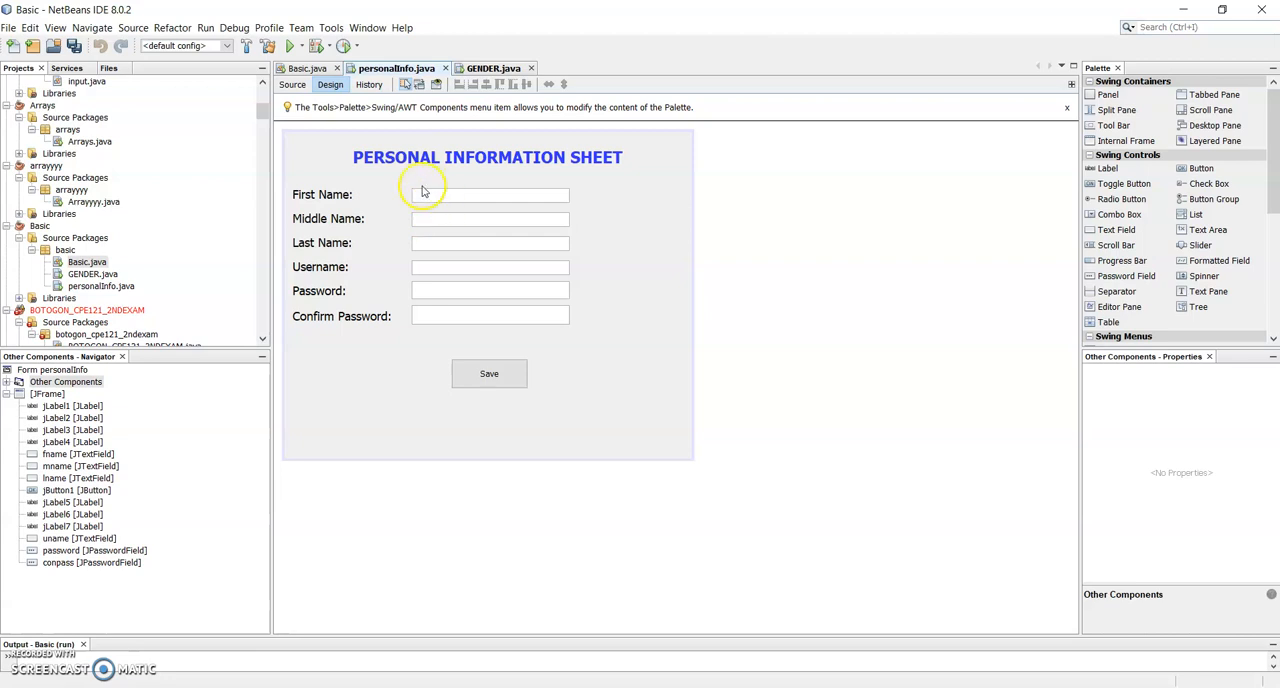
# Show the GENDER.java Design view with its gender prompt, Male/Female options and Save button.
pyautogui.click(490, 68)
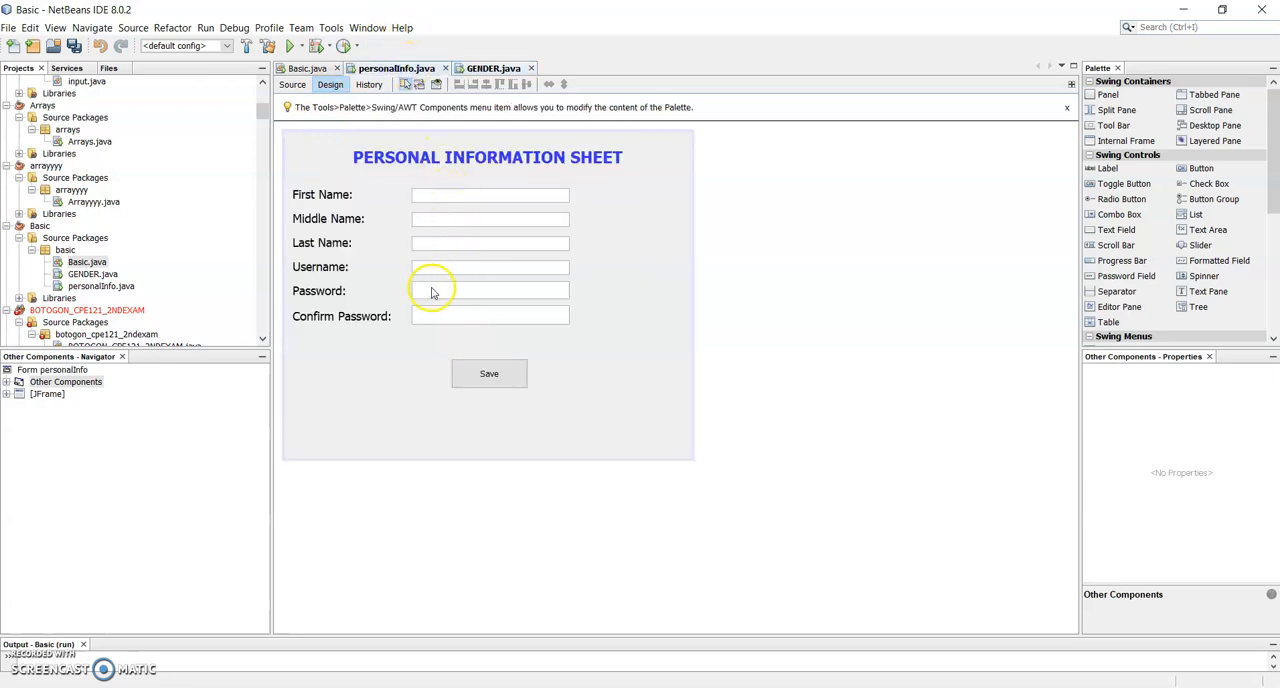
pyautogui.click(490, 68)
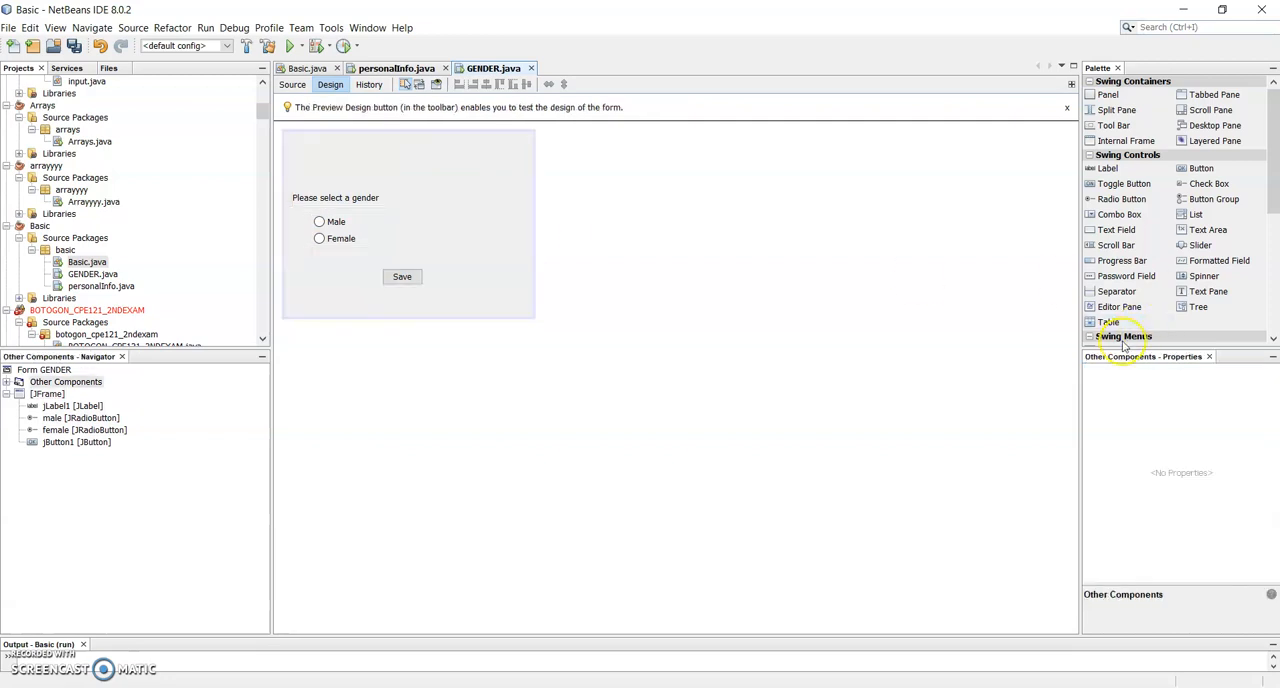
pyautogui.moveTo(1140, 220)
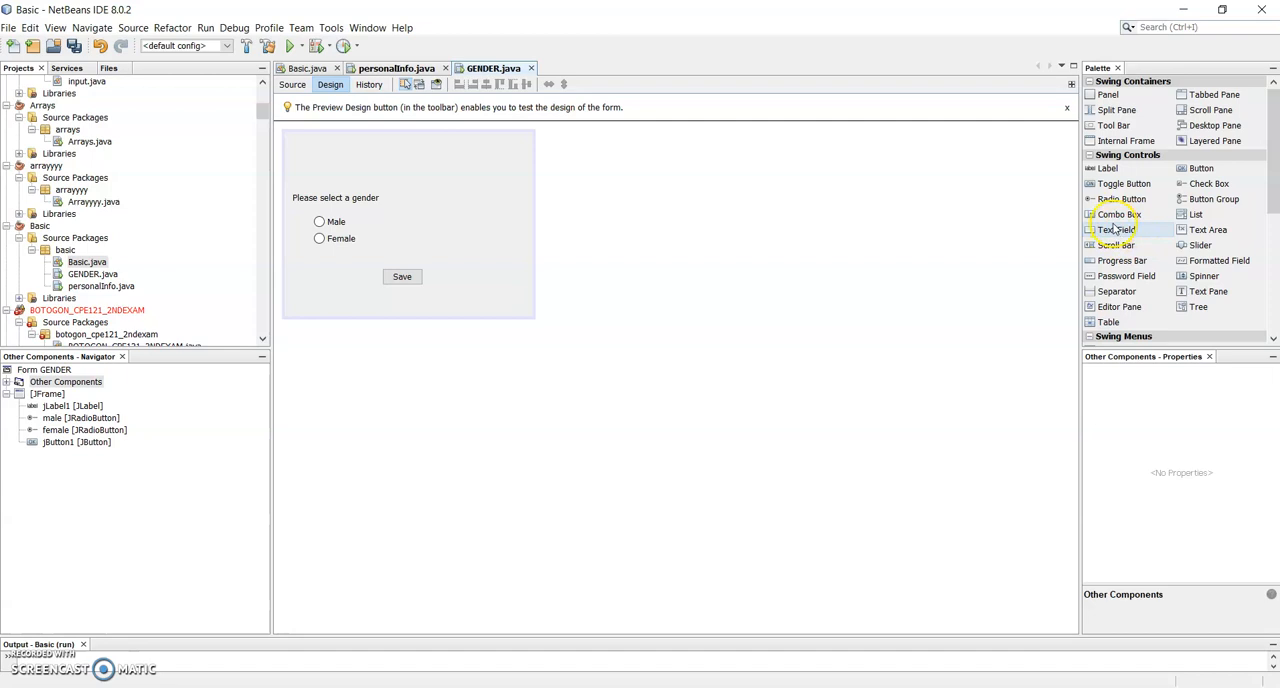
pyautogui.moveTo(1104, 168)
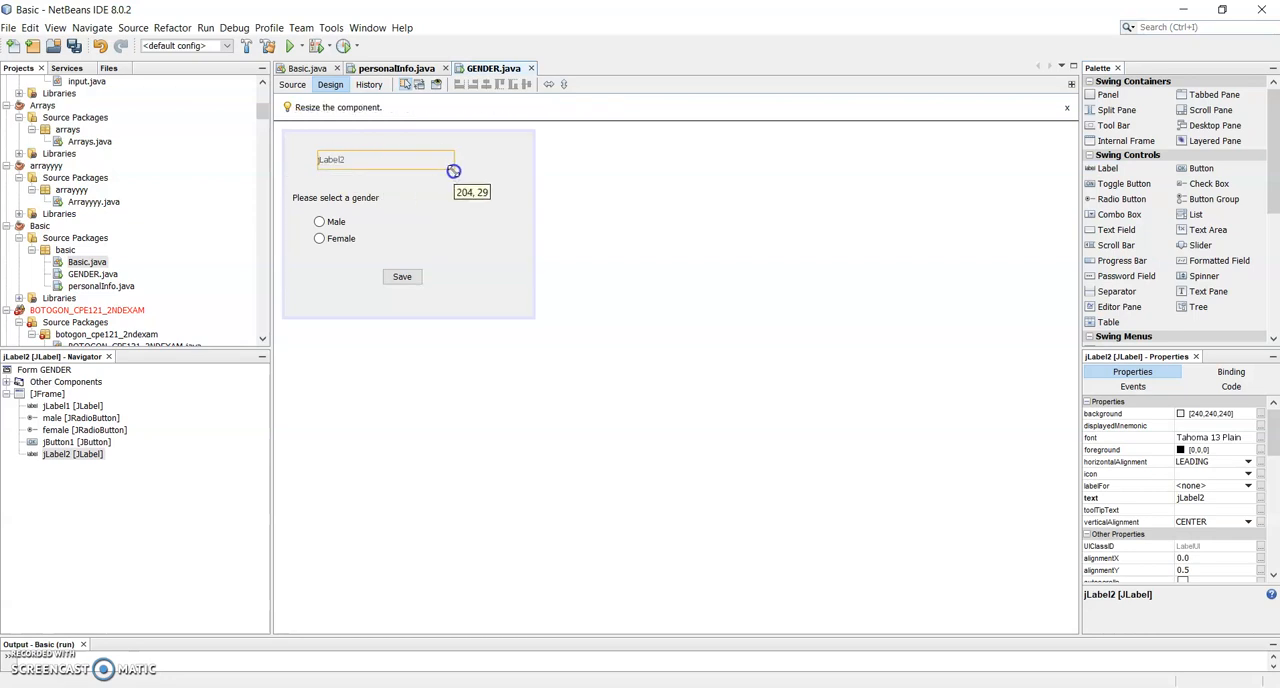
# Widen the new jLabel2 and position it above the 'Please select a gender' prompt.
pyautogui.moveTo(453, 171); pyautogui.dragTo(475, 176)
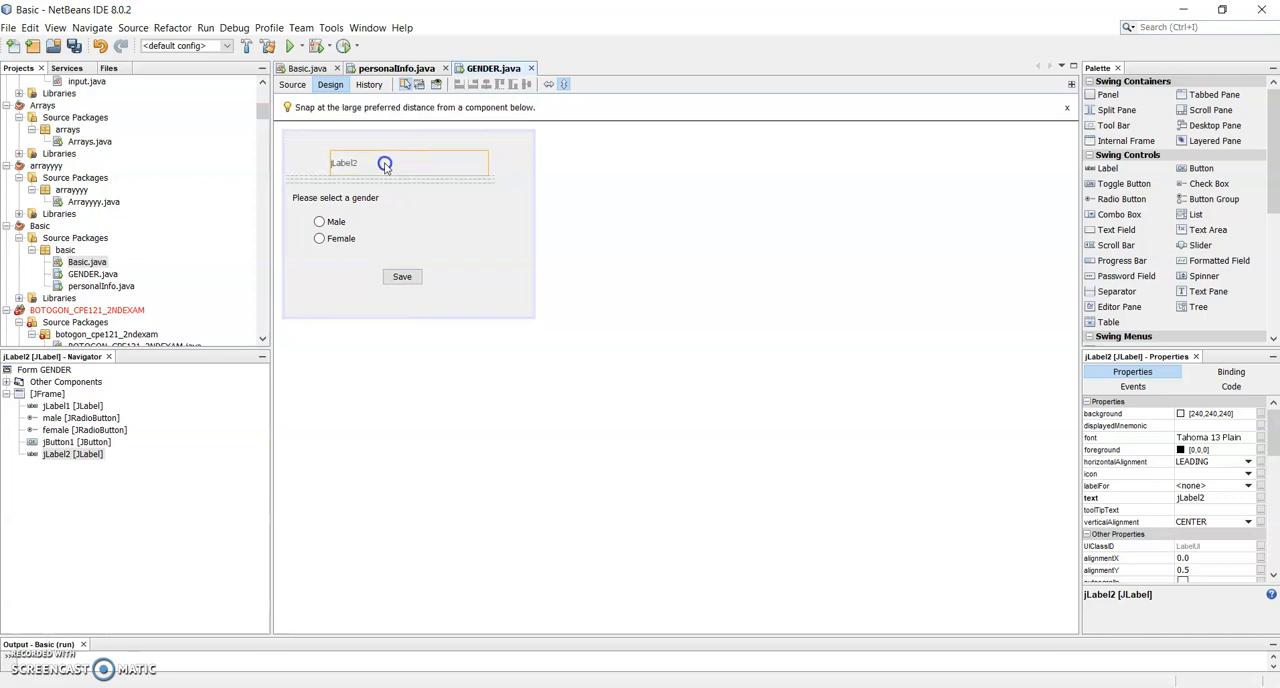
pyautogui.click(384, 164)
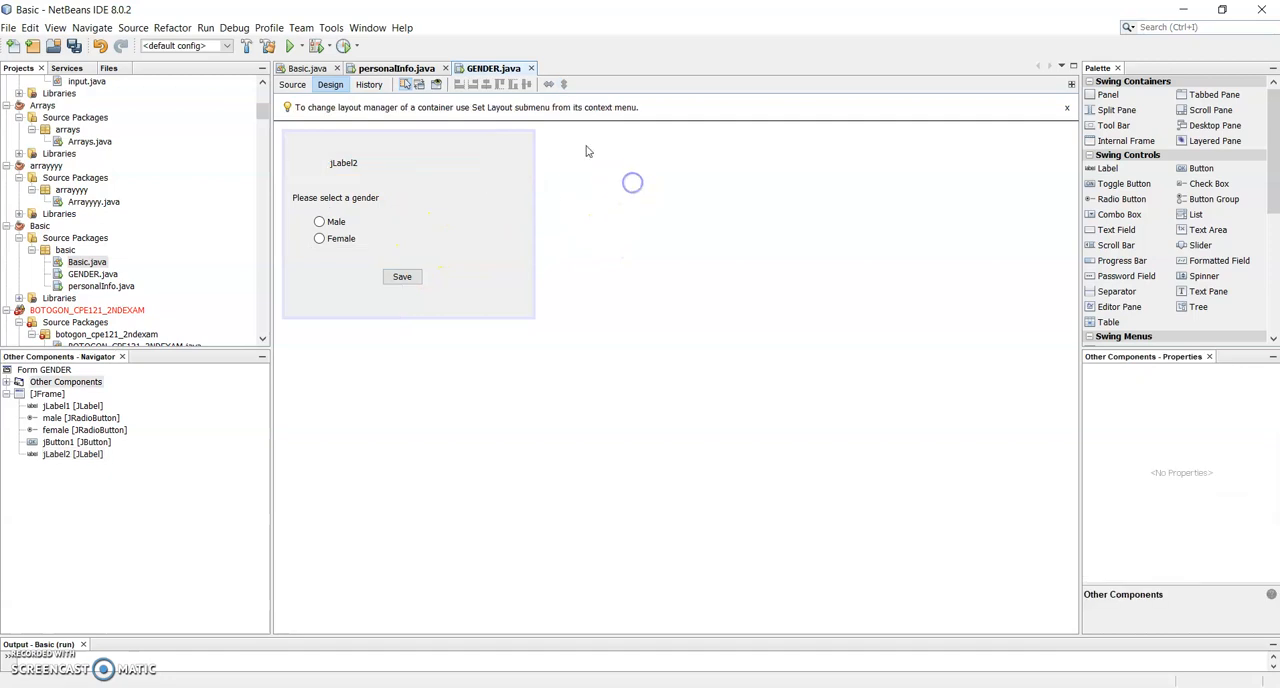
pyautogui.click(345, 162)
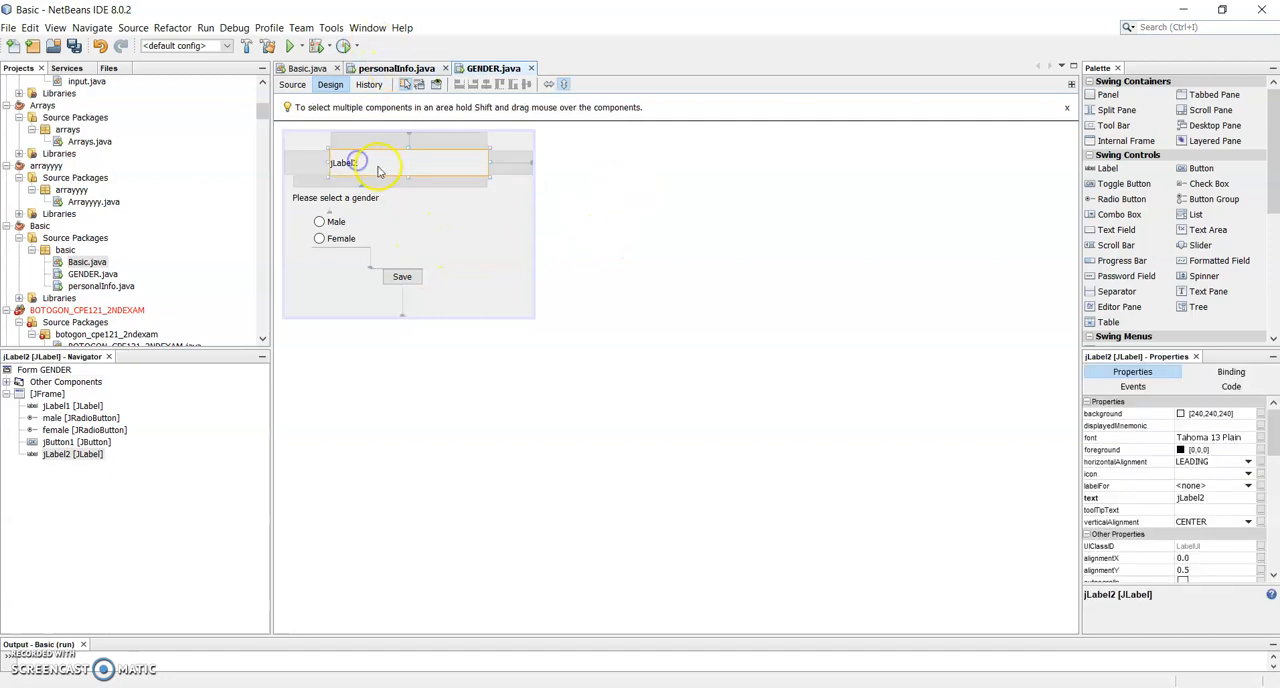
# Open the personalInfo Save button's jButton1ActionPerformed handler in Source view.
pyautogui.click(395, 68)
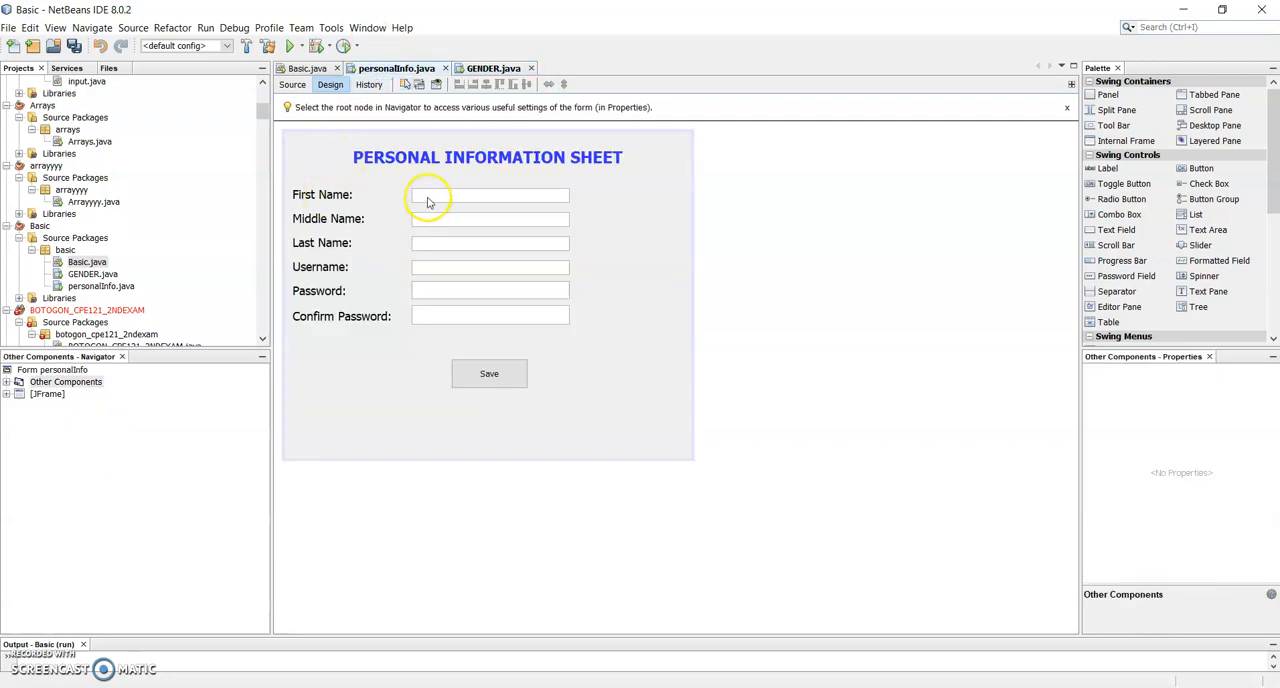
pyautogui.click(489, 243)
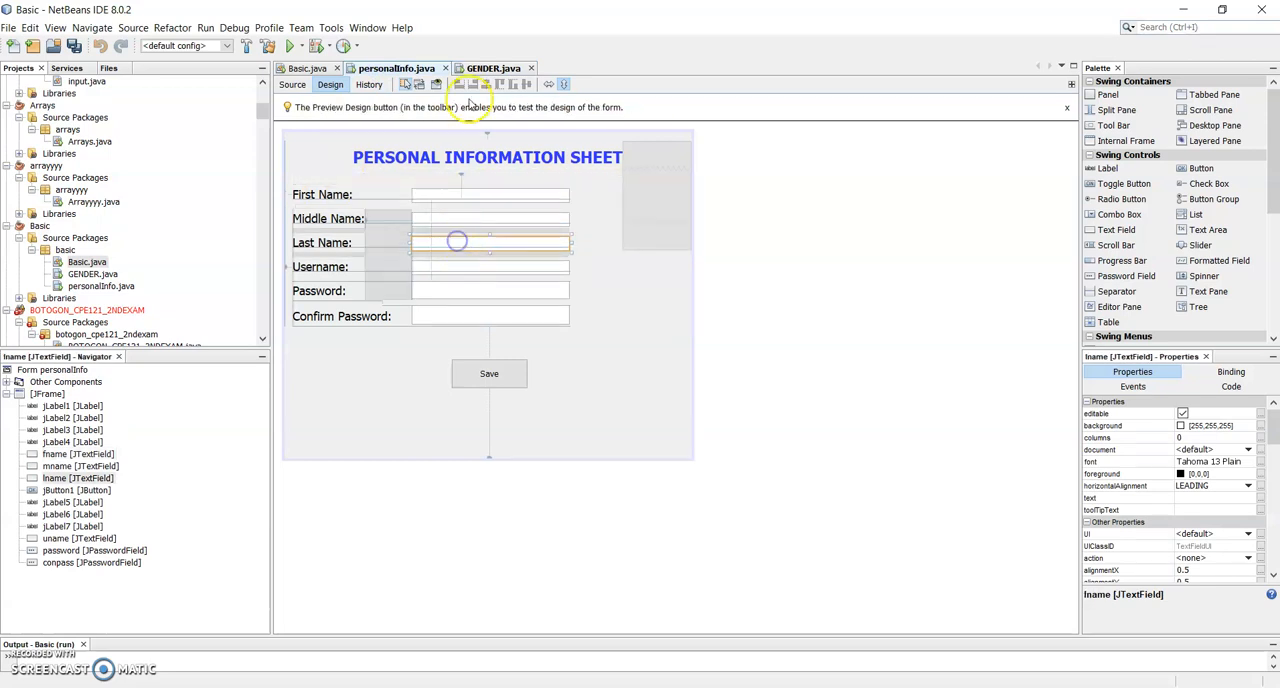
pyautogui.click(492, 68)
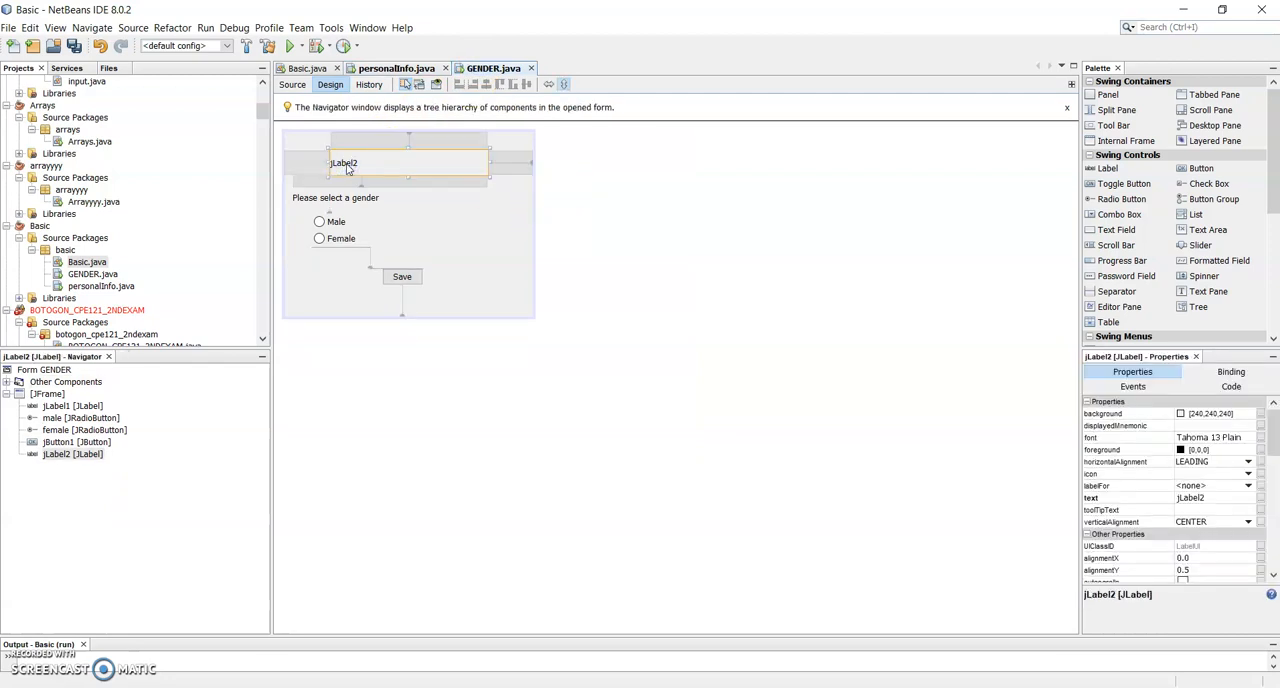
pyautogui.click(345, 163)
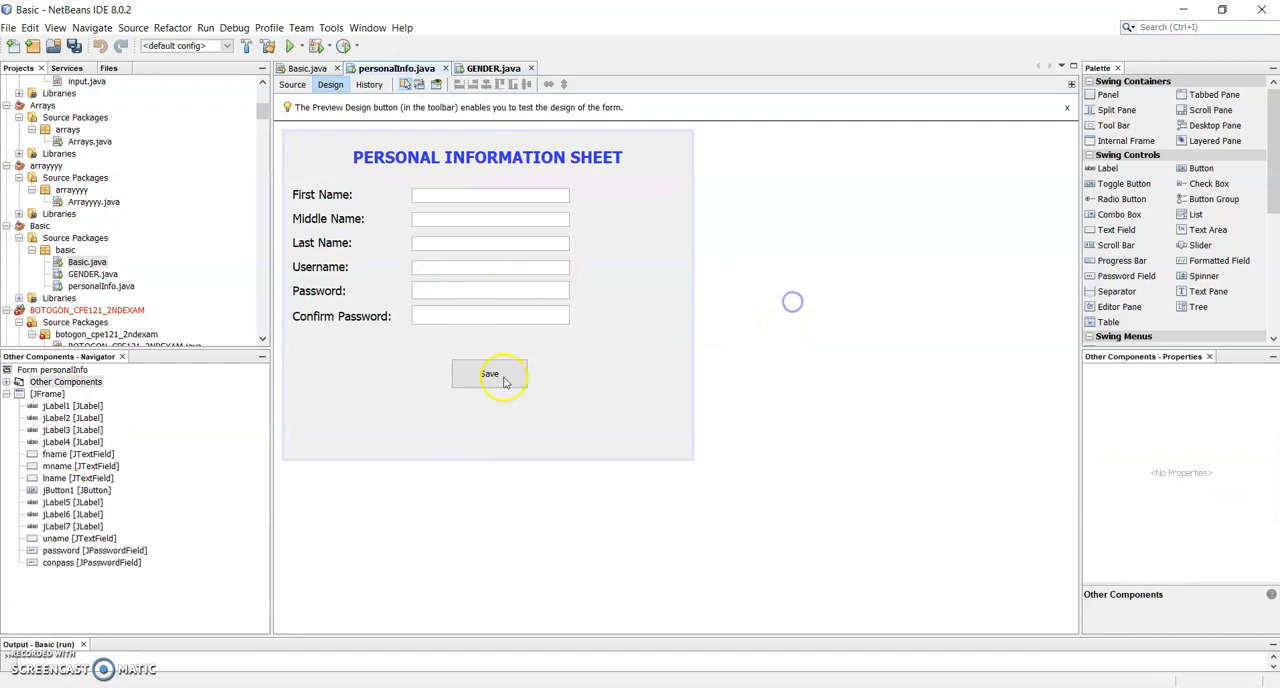
pyautogui.moveTo(491, 385)
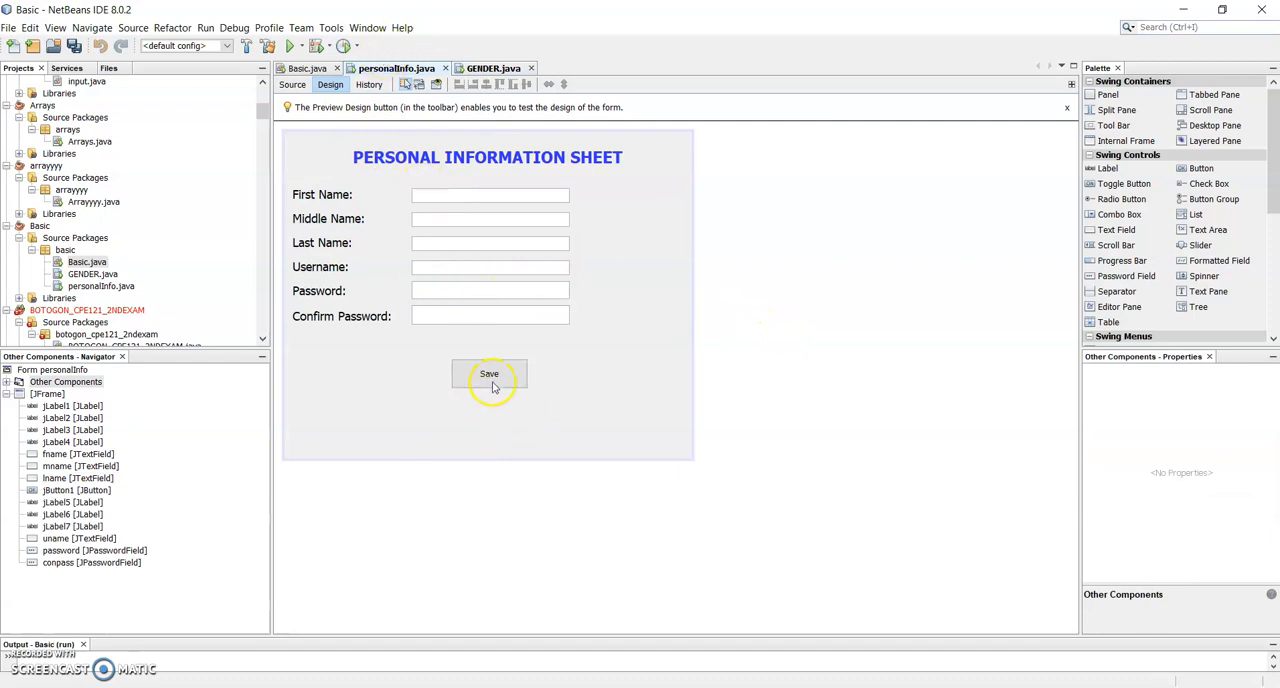
pyautogui.moveTo(483, 385)
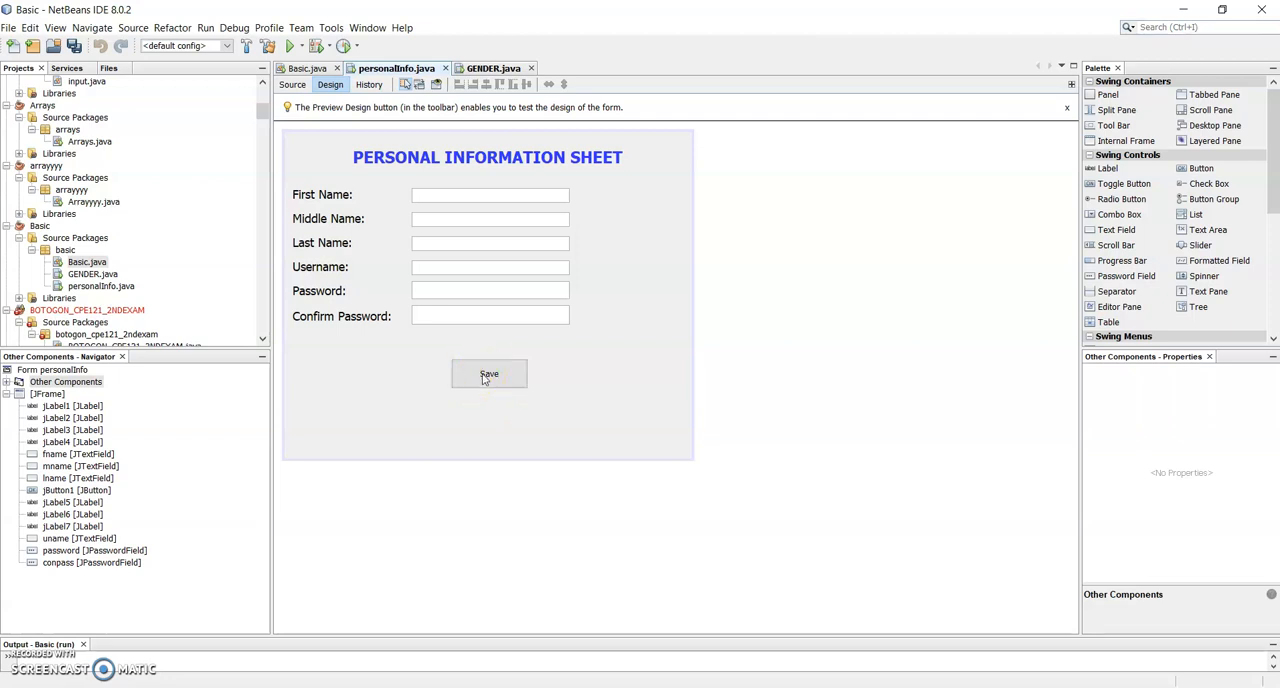
pyautogui.click(292, 84)
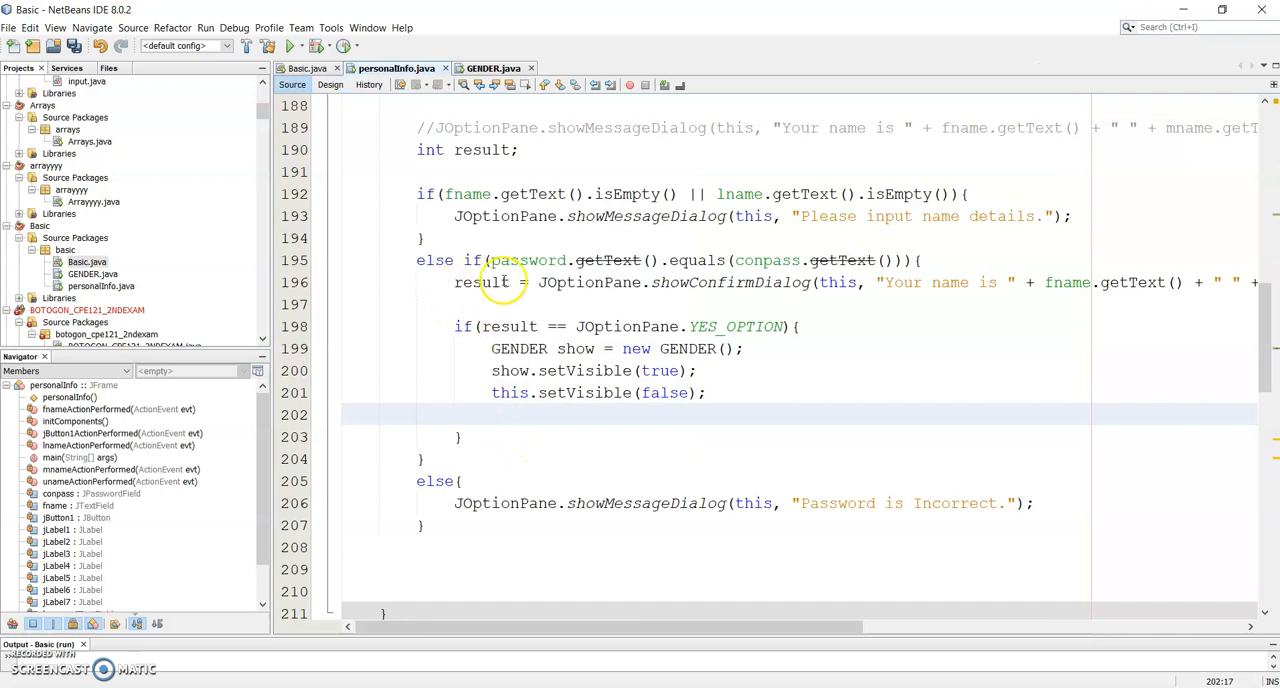
# Scroll up to bring the full jButton1ActionPerformed Save handler into view.
pyautogui.scroll(3)
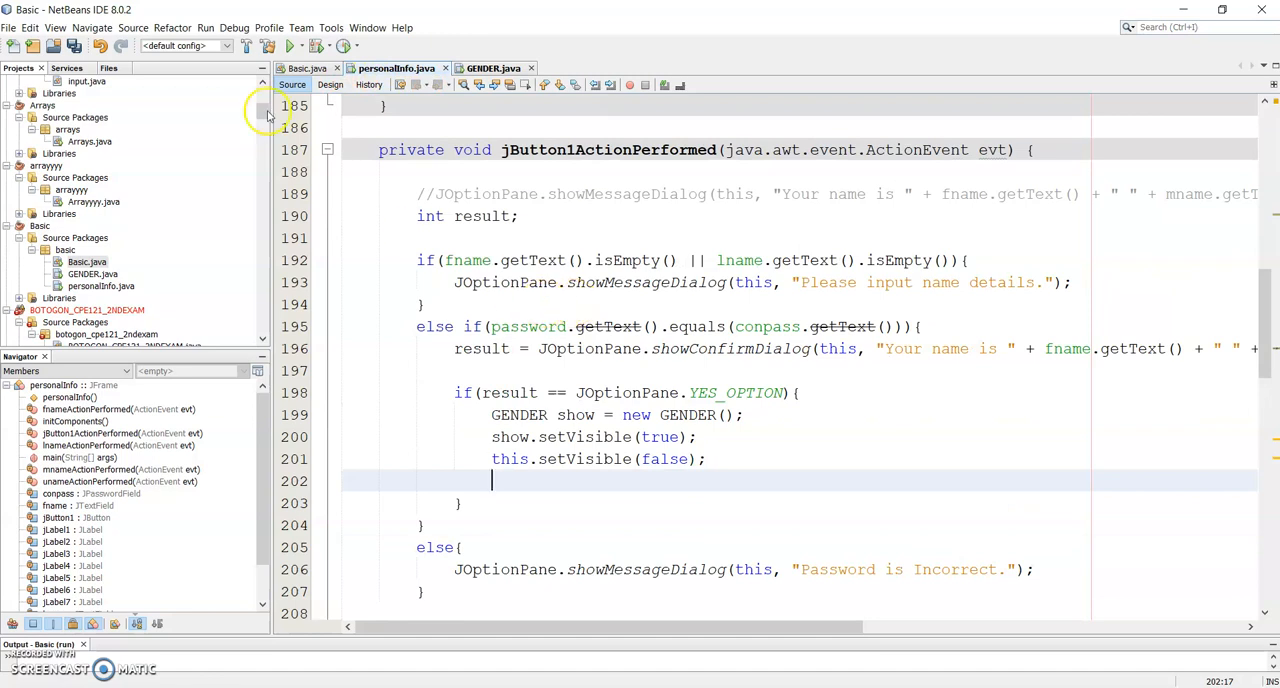
pyautogui.moveTo(713, 358)
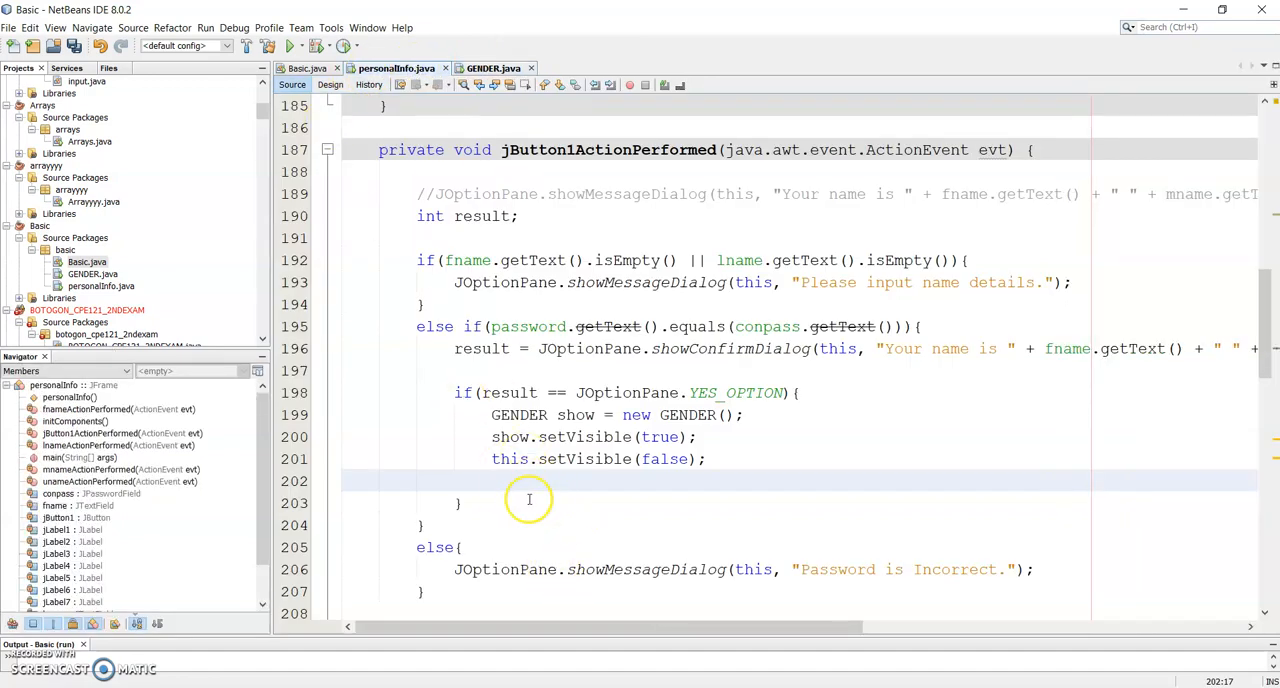
pyautogui.moveTo(533, 408)
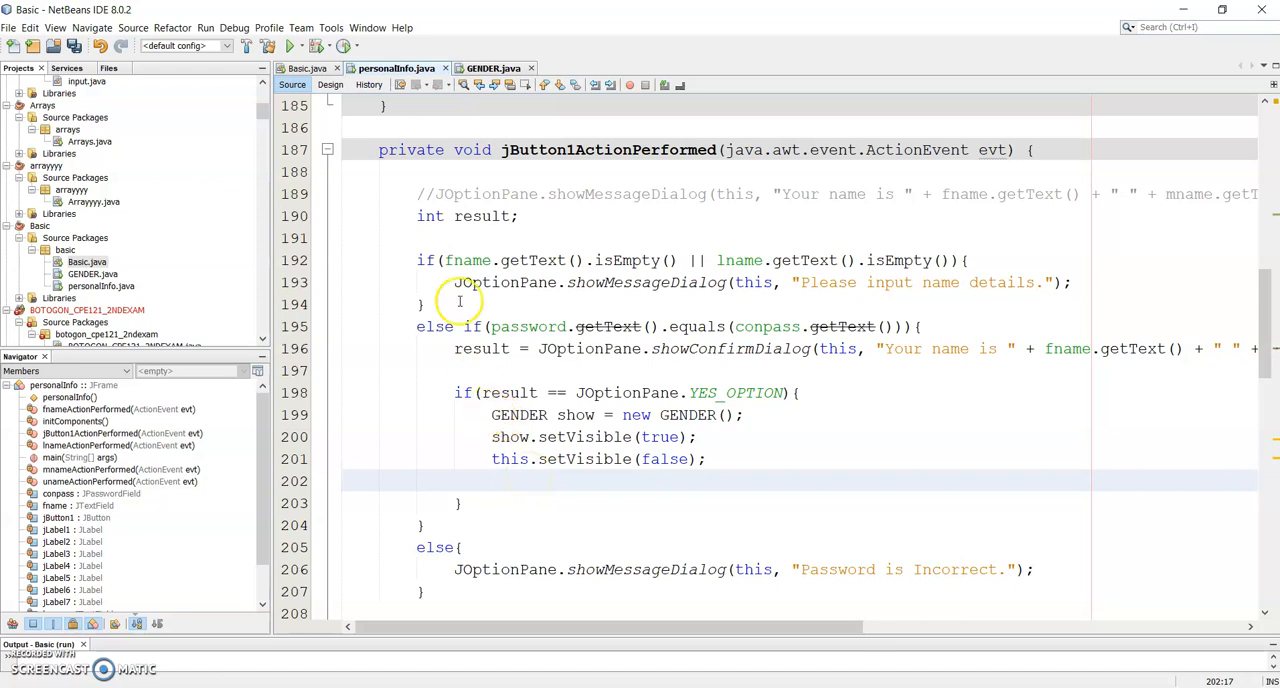
pyautogui.moveTo(388, 37)
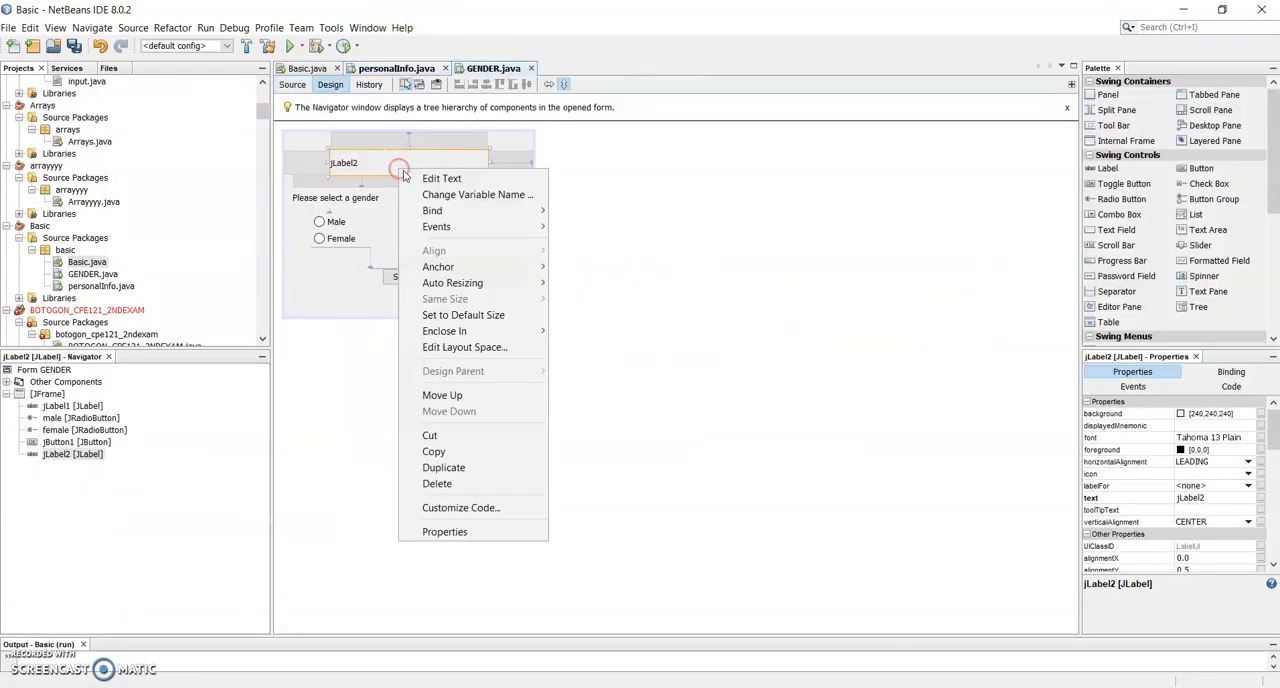
pyautogui.click(477, 194)
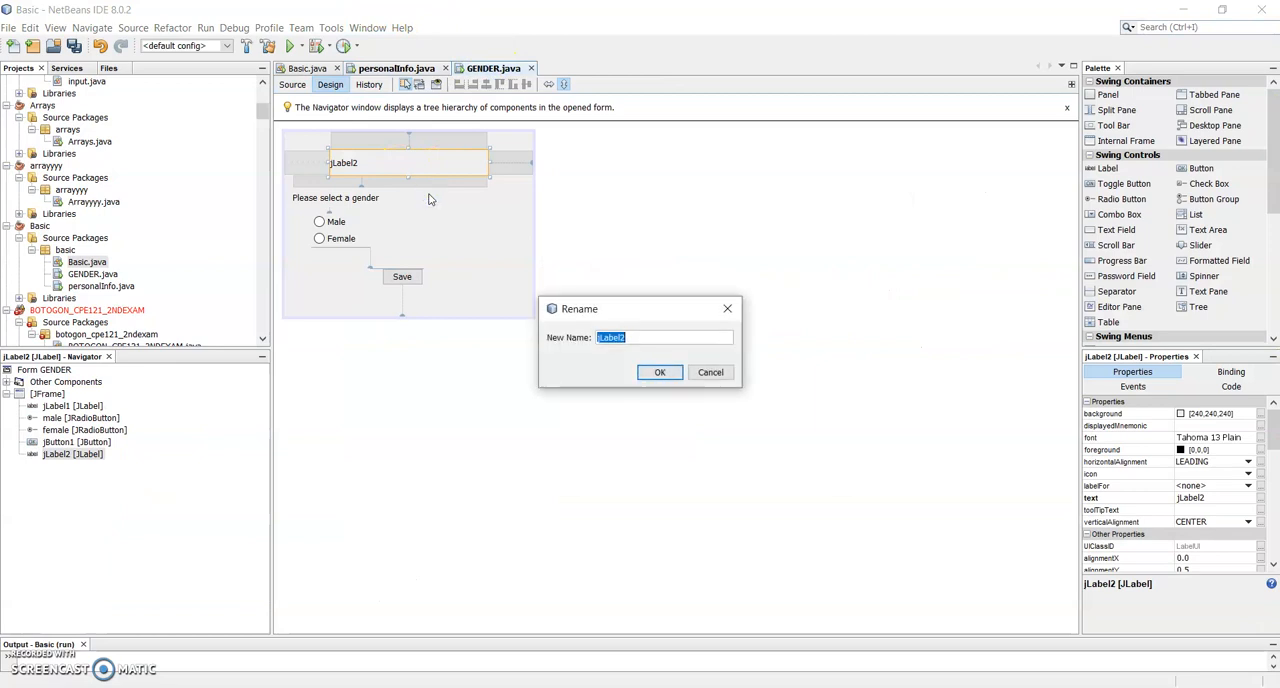
pyautogui.write('TRIA')
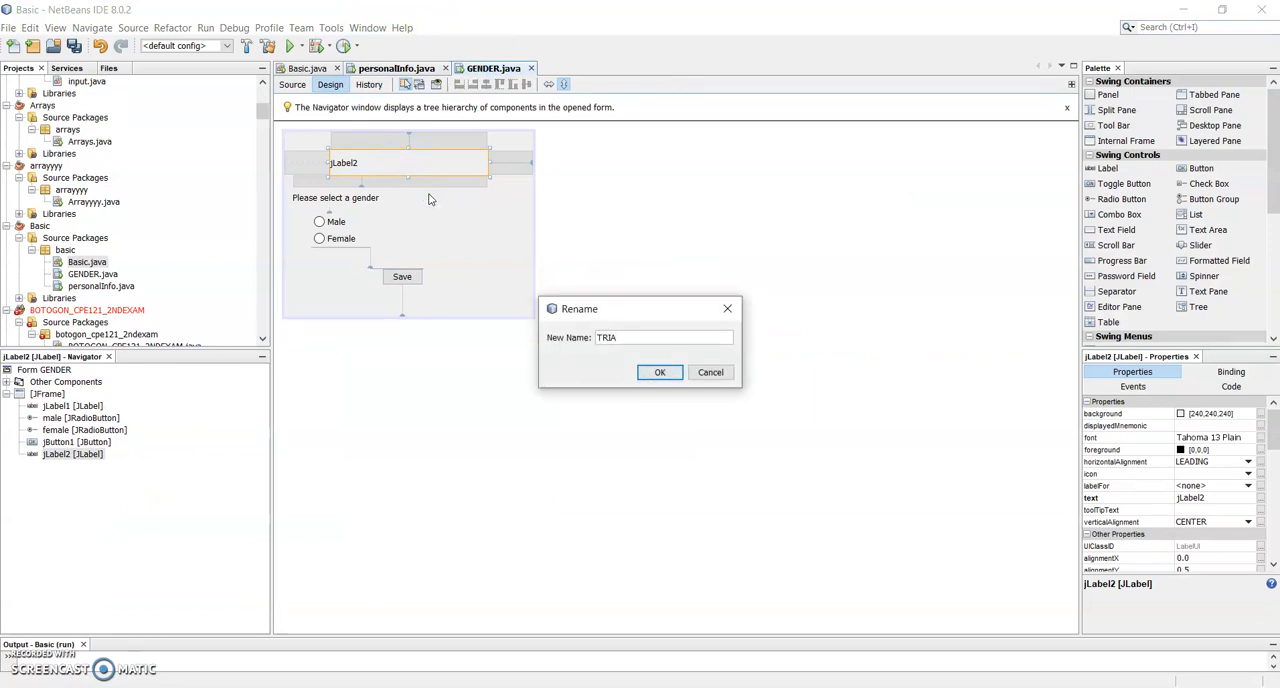
pyautogui.click(659, 372)
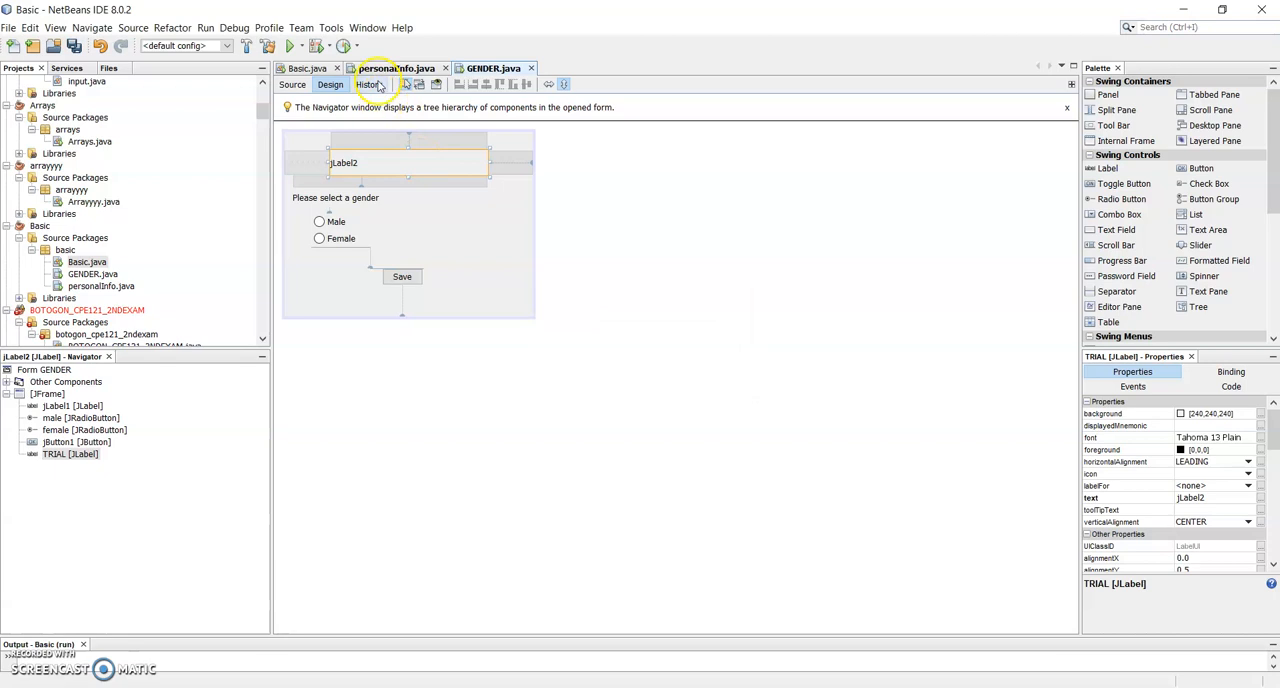
pyautogui.click(292, 84)
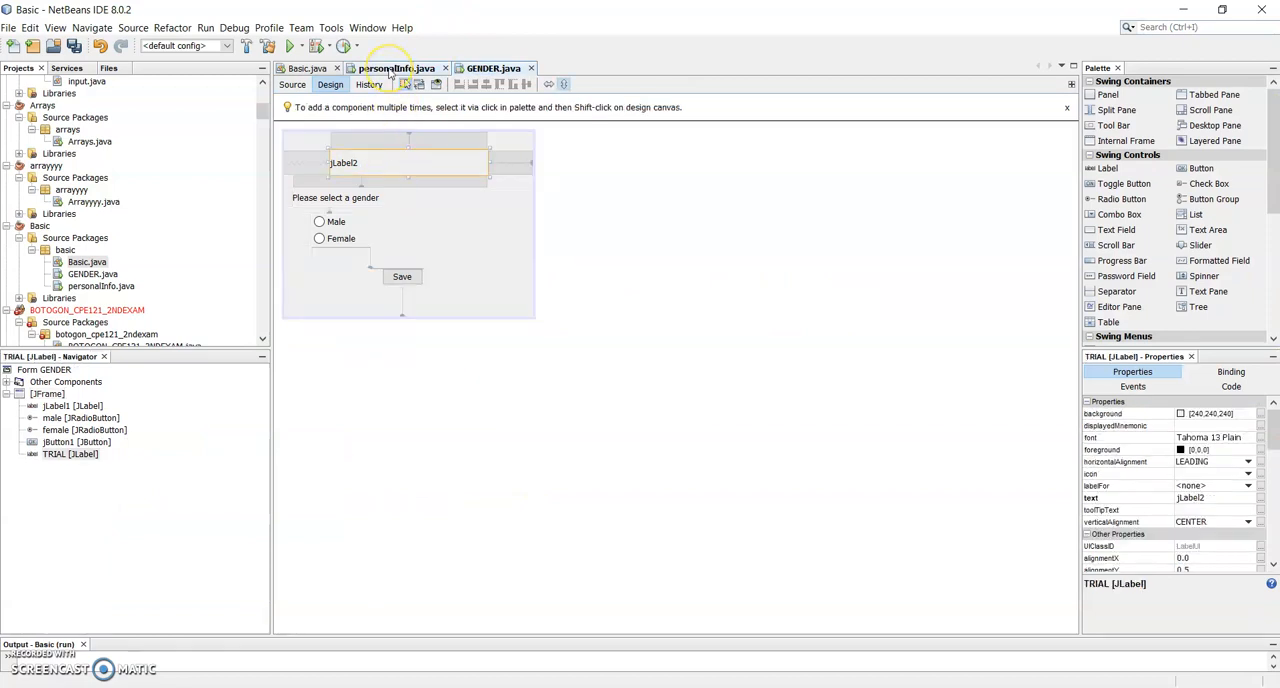
pyautogui.moveTo(493, 68)
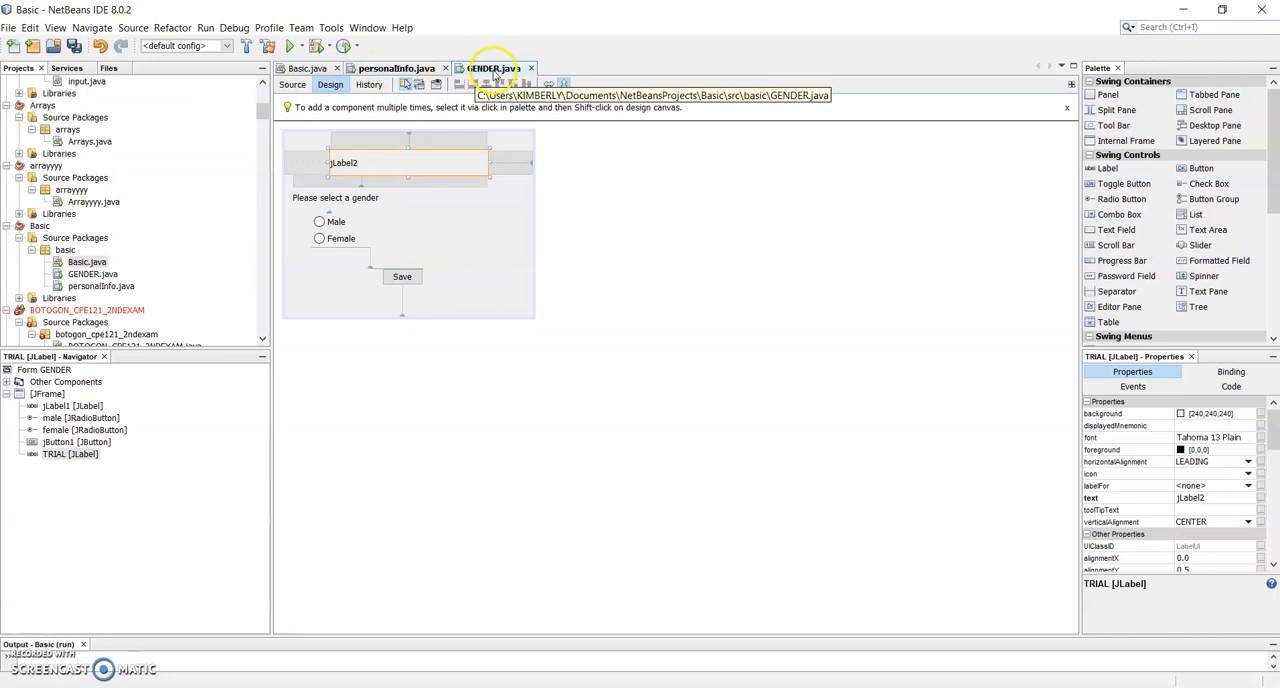
pyautogui.moveTo(395, 68)
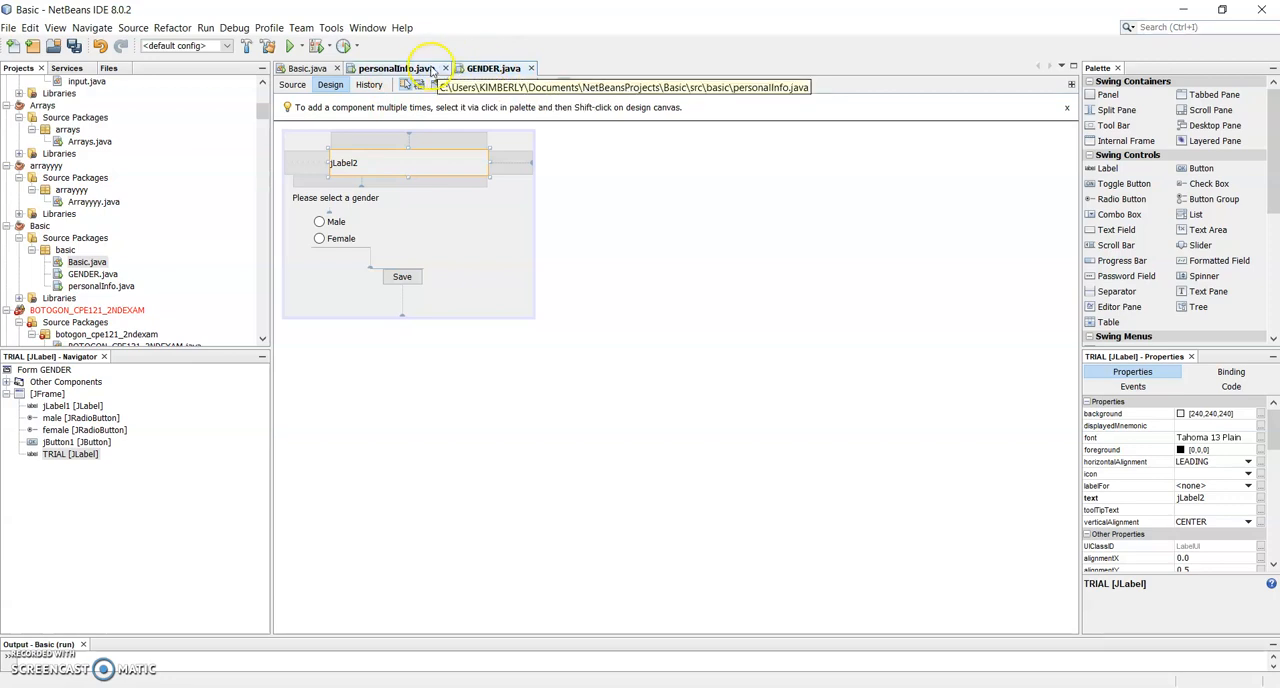
# Add a GENDER.TRIAL.setText() call after this.setVisible(false) in the Save handler.
pyautogui.click(292, 84)
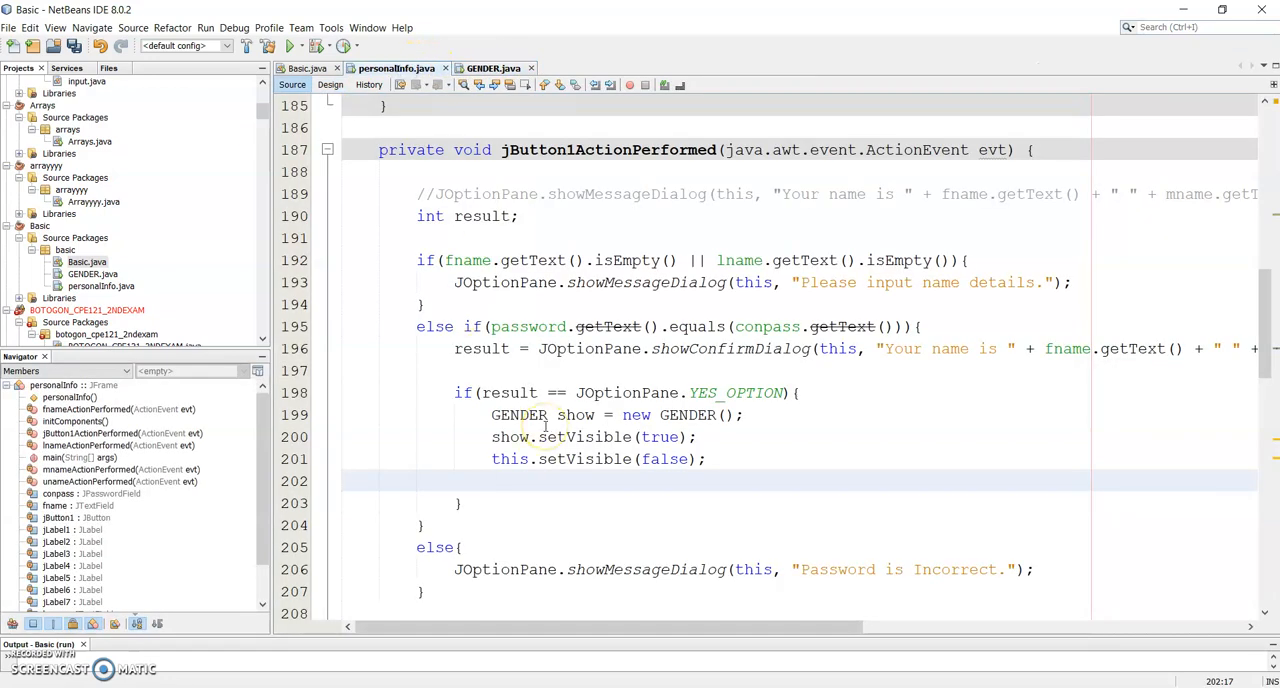
pyautogui.write('GENDER.')
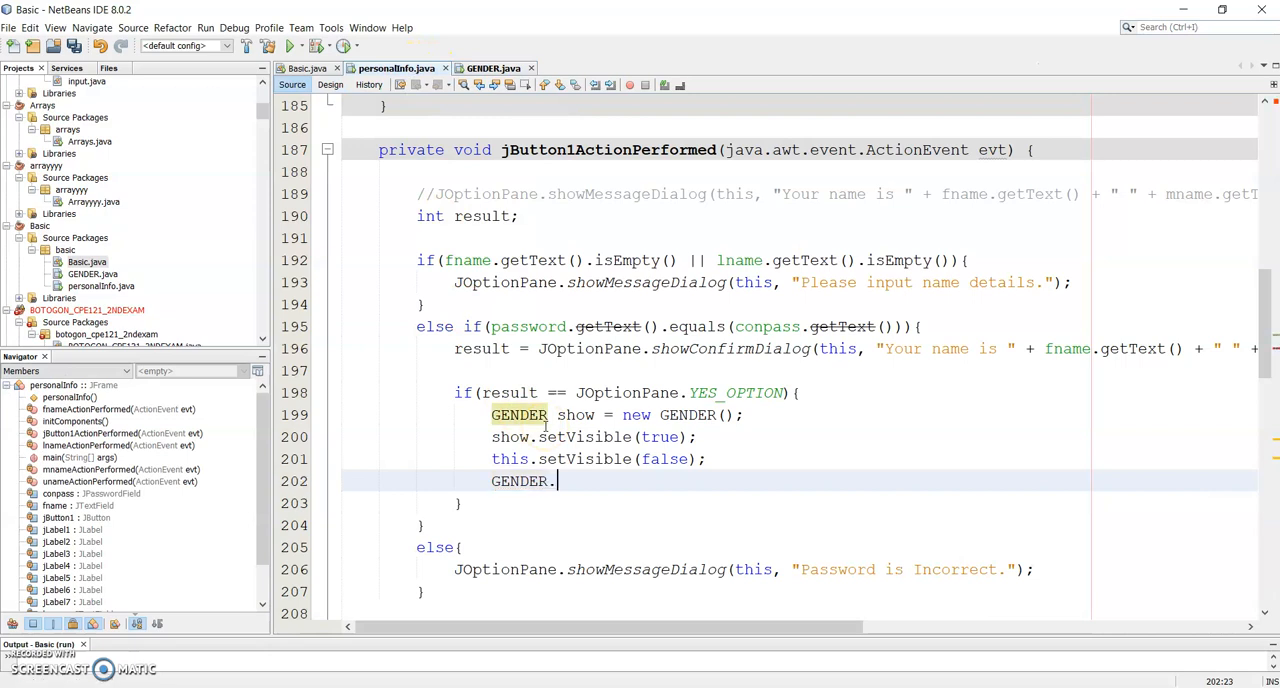
pyautogui.write('.')
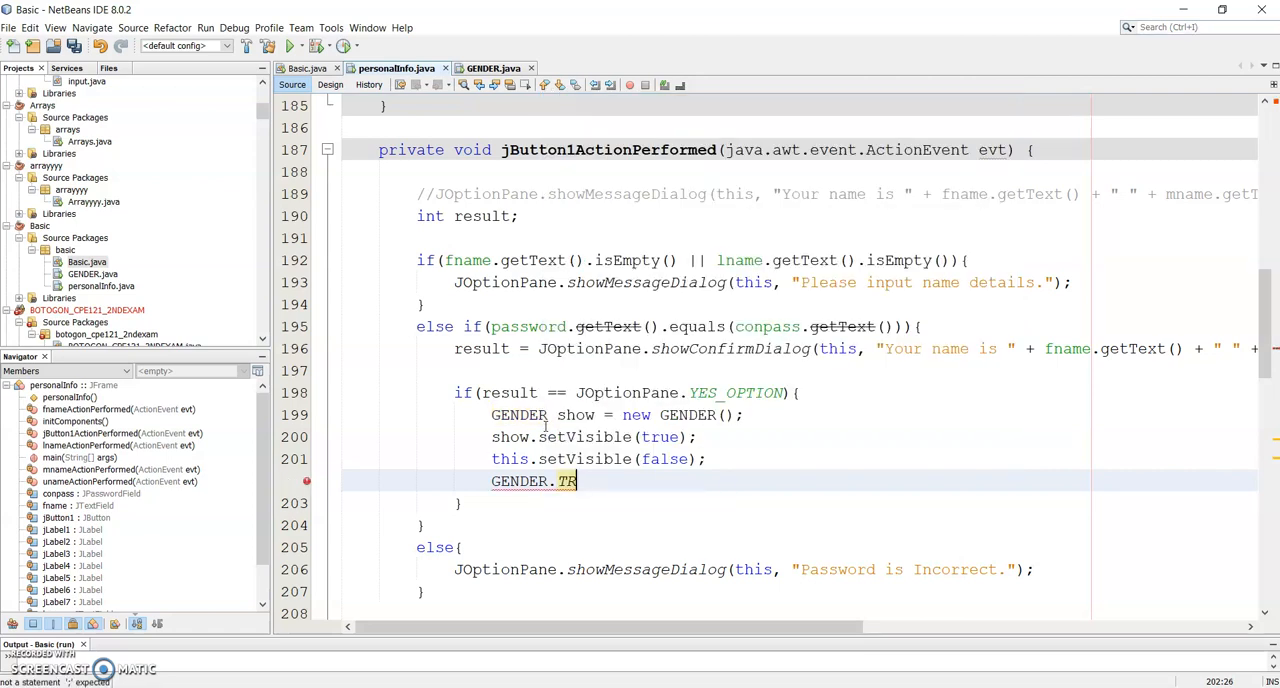
pyautogui.write('IAL')
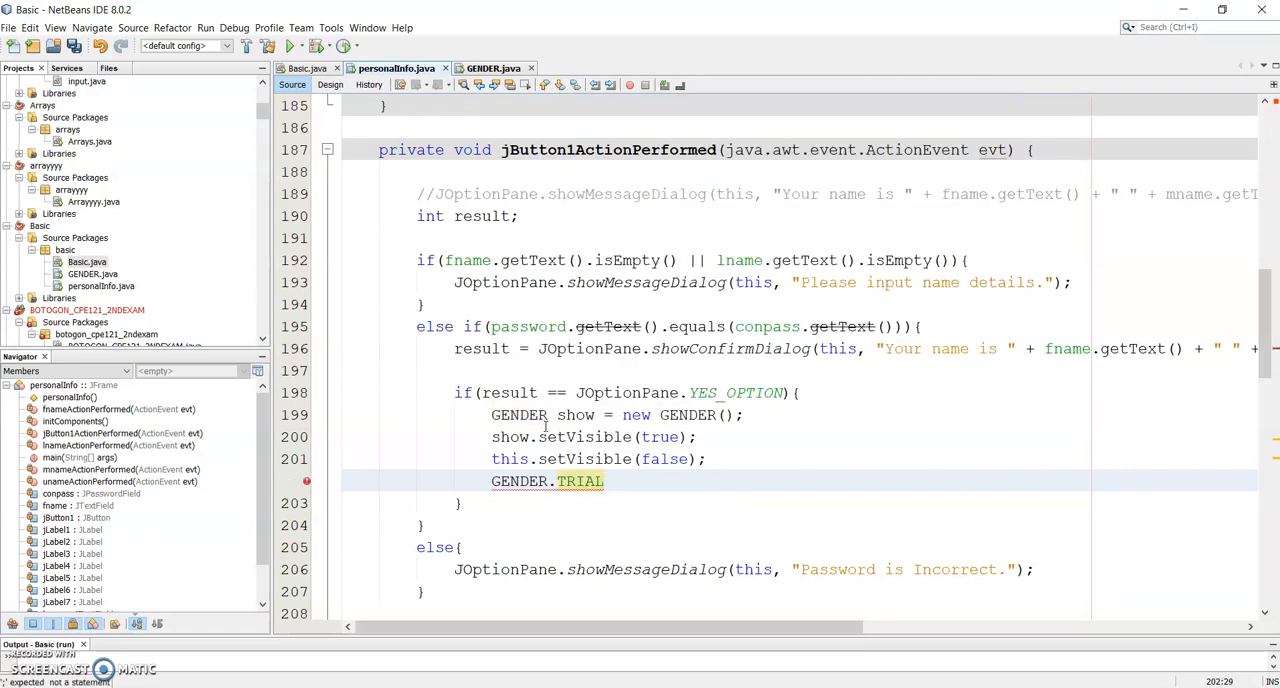
pyautogui.write('.setText(null);')
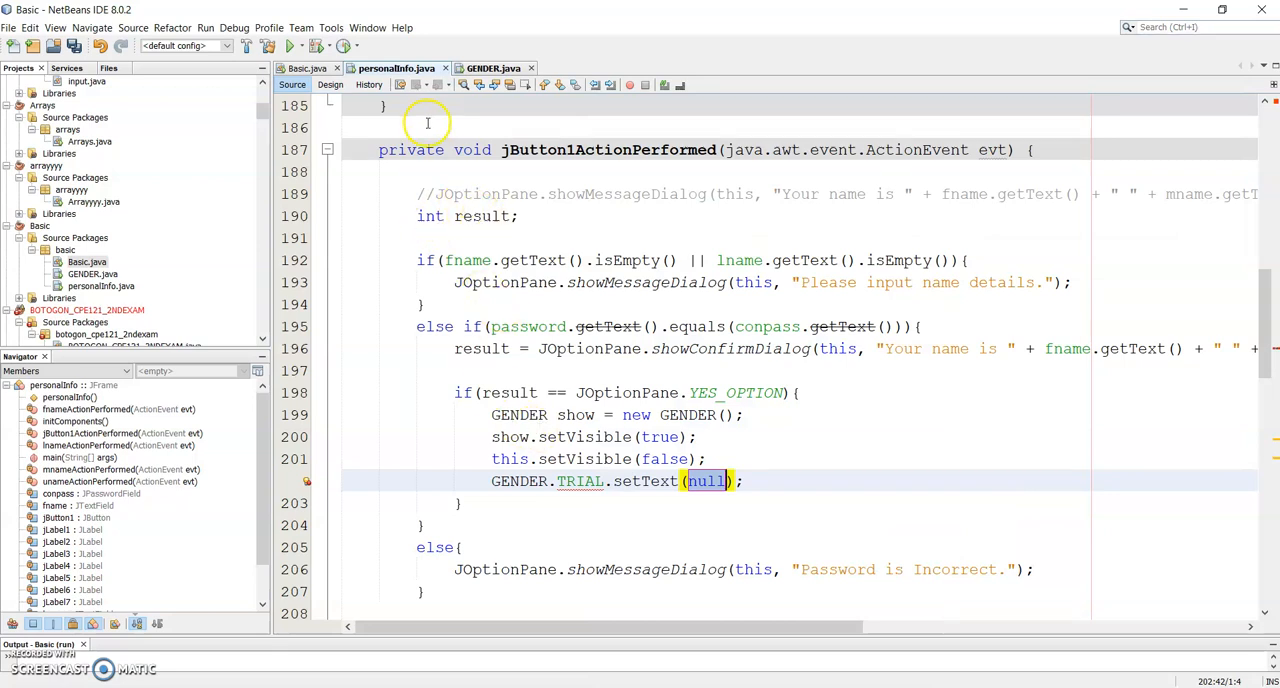
pyautogui.click(330, 84)
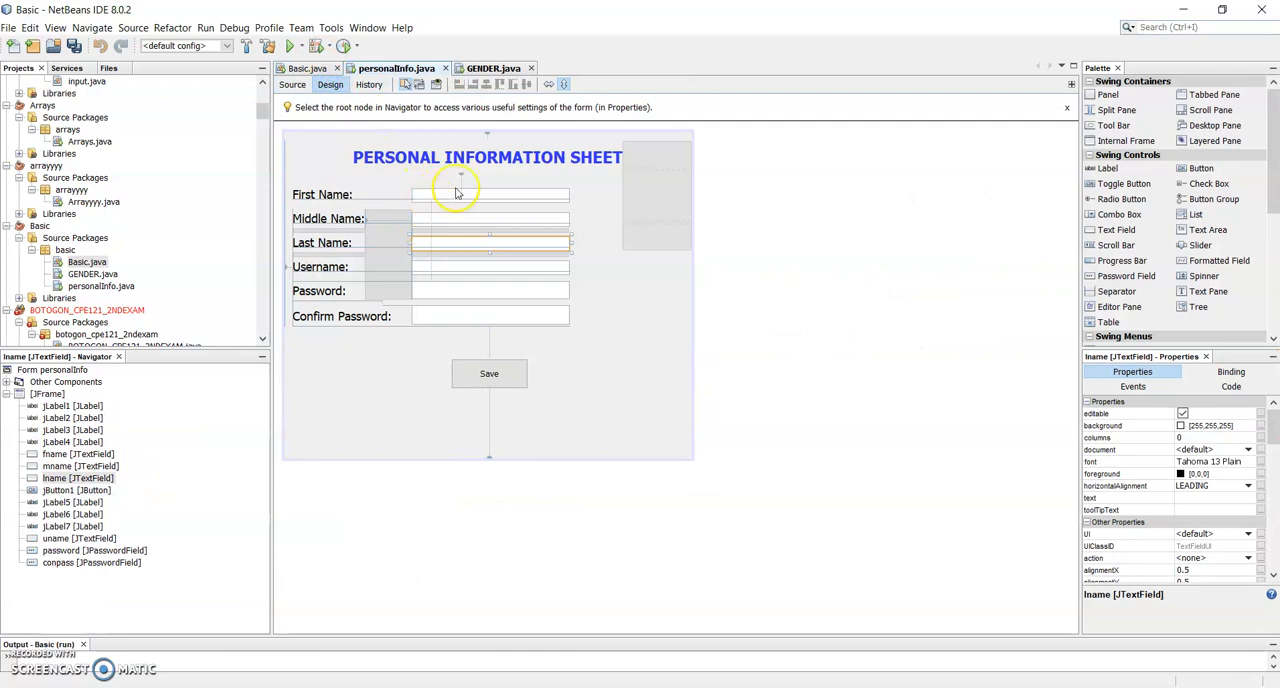
# Check that the Last Name field's variable is lname, then return to personalInfo source.
pyautogui.rightClick(455, 193)
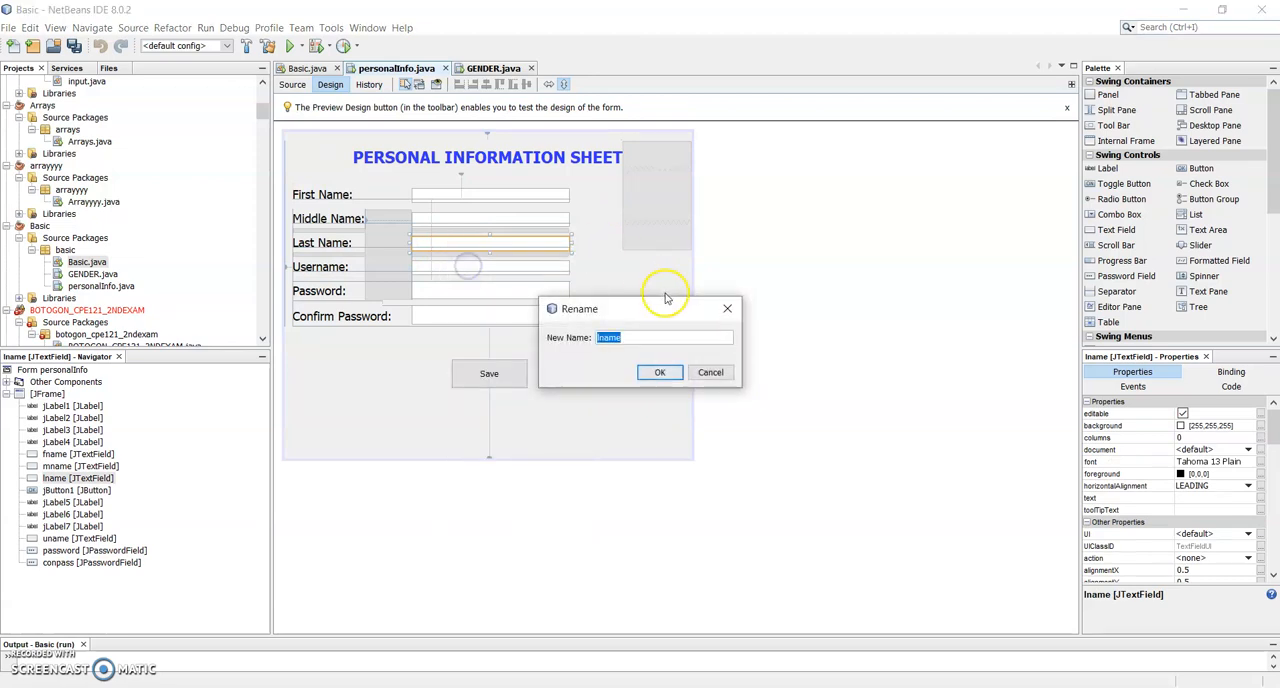
pyautogui.click(659, 372)
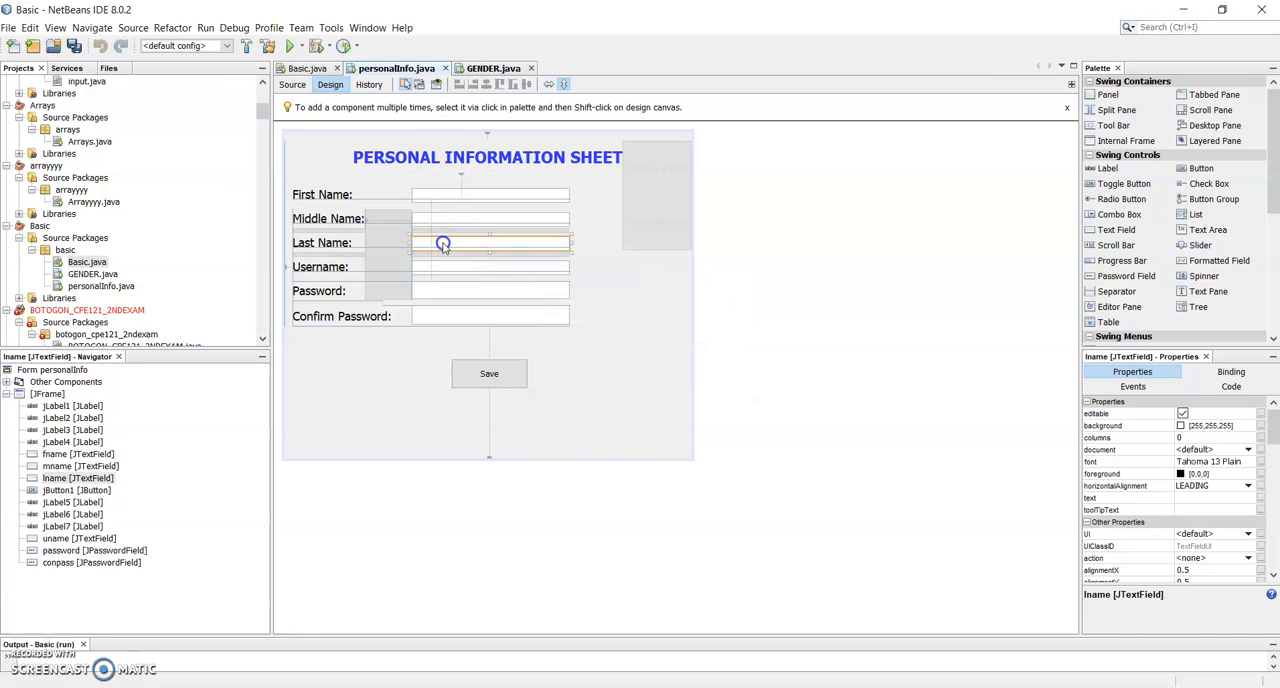
pyautogui.click(493, 68)
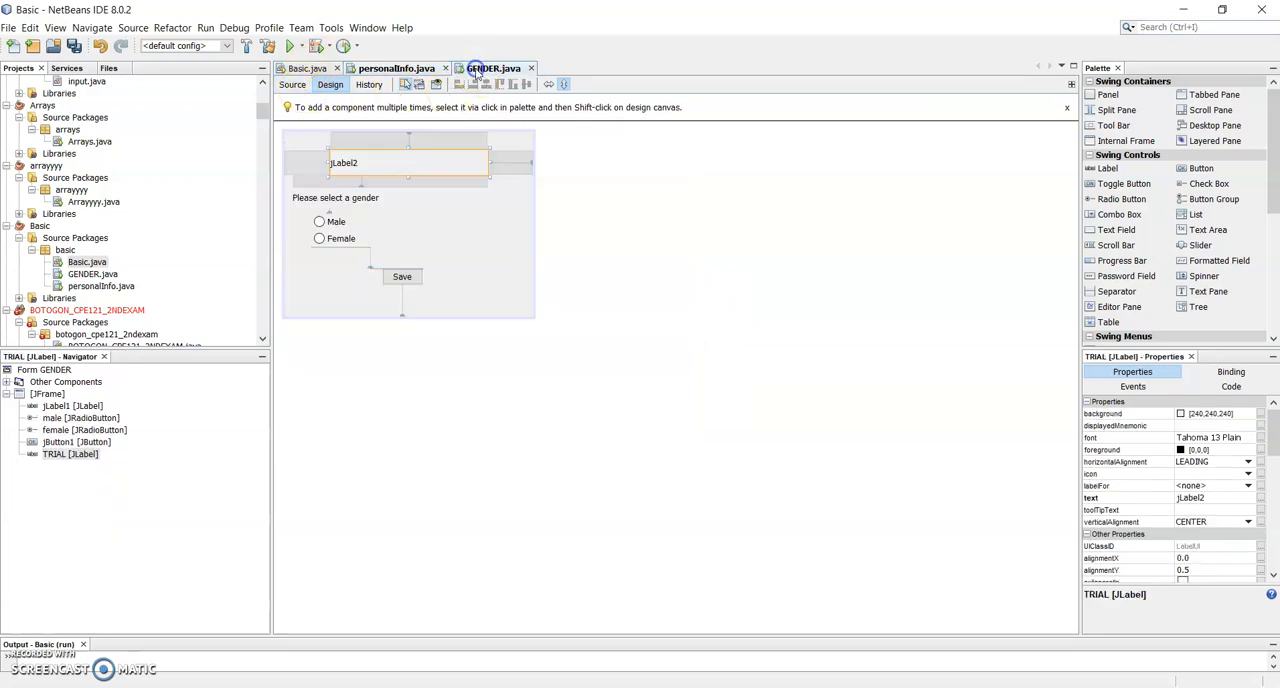
pyautogui.click(396, 68)
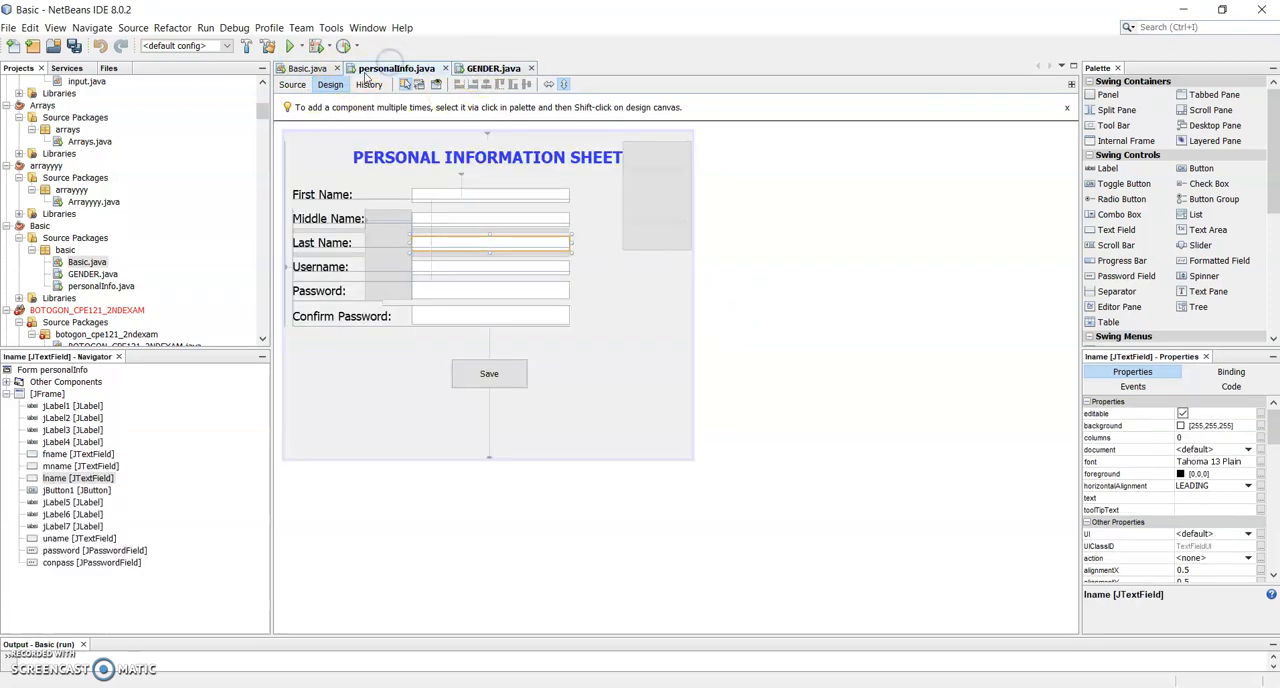
pyautogui.click(292, 84)
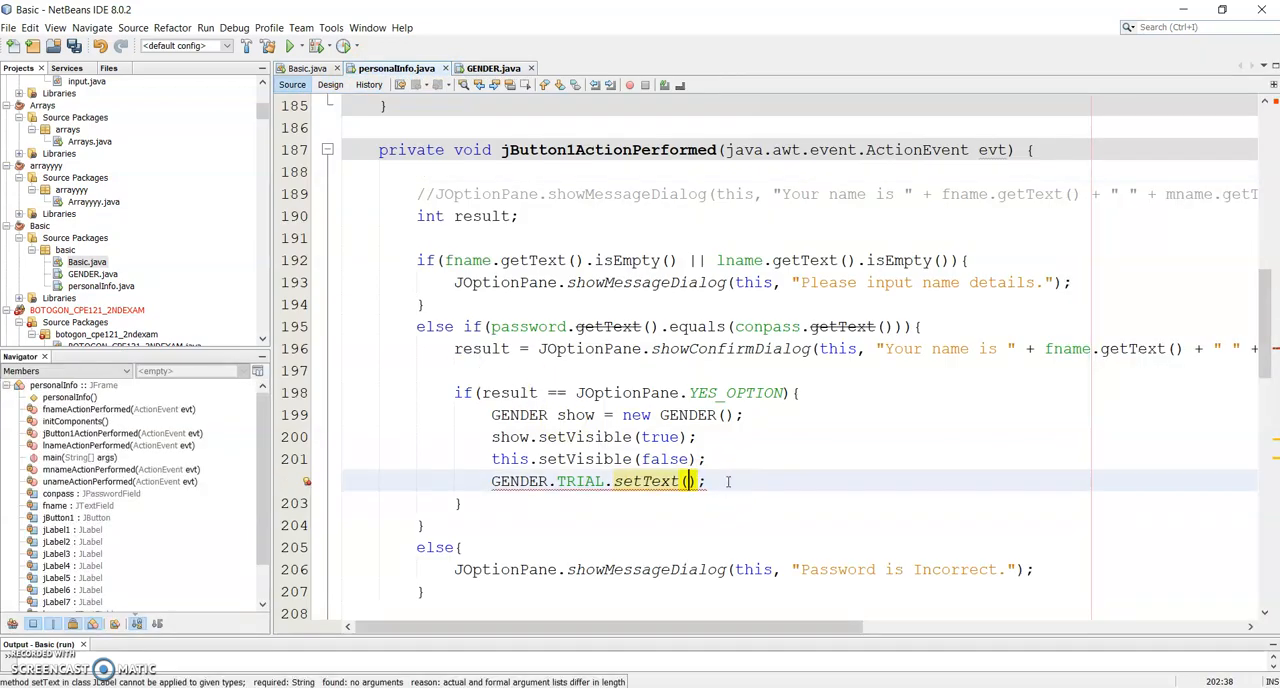
# Pass fname.getText() + " " + lname.getText() into GENDER.TRIAL.setText.
pyautogui.write('f')
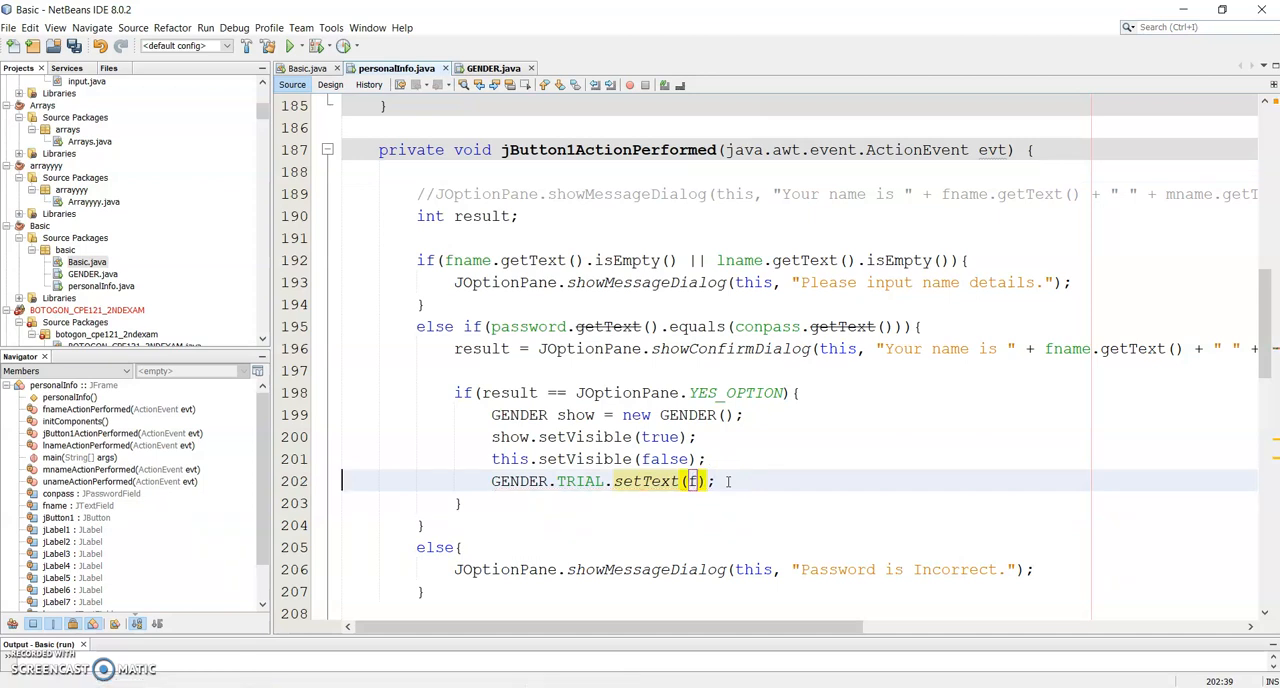
pyautogui.write('name.')
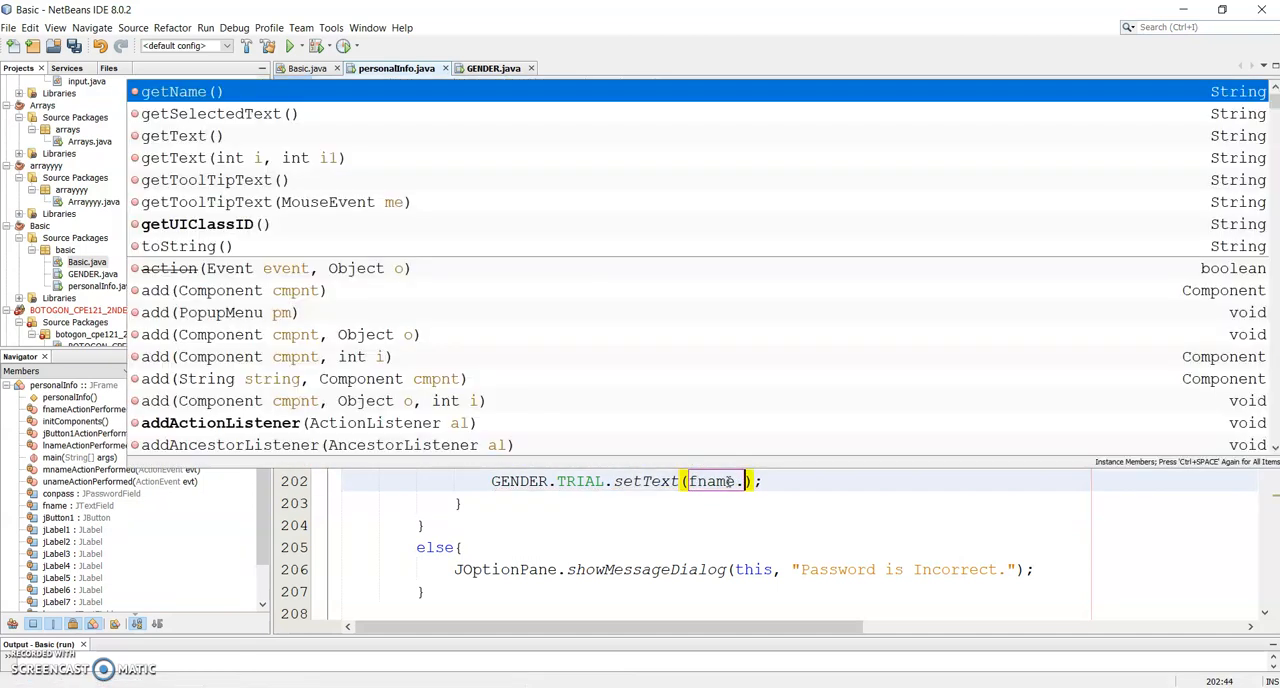
pyautogui.write('getText(')
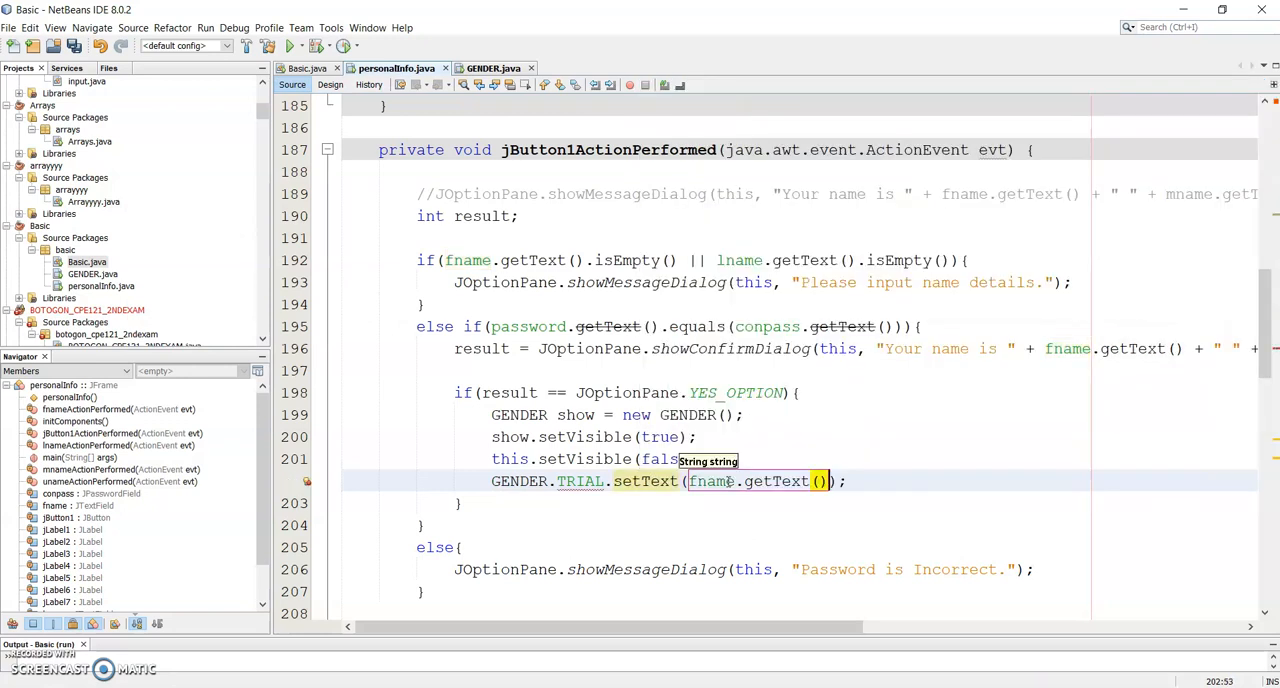
pyautogui.write('+ " " +')
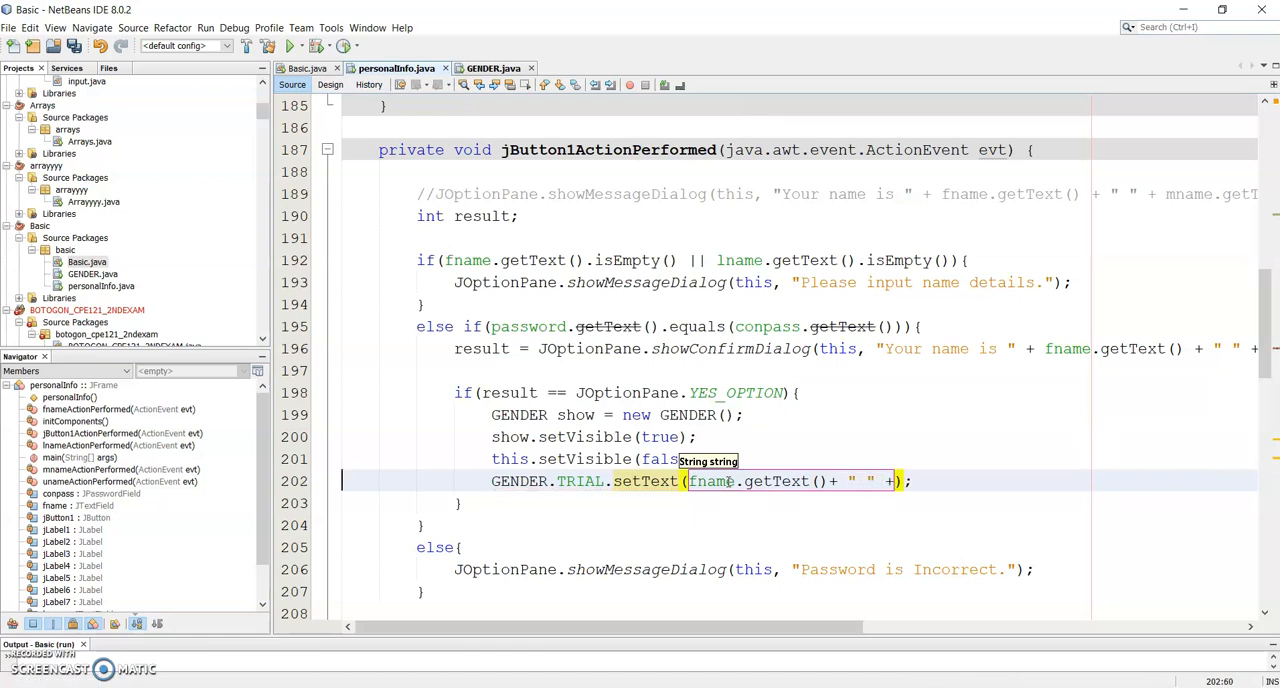
pyautogui.write('lname.getText(')
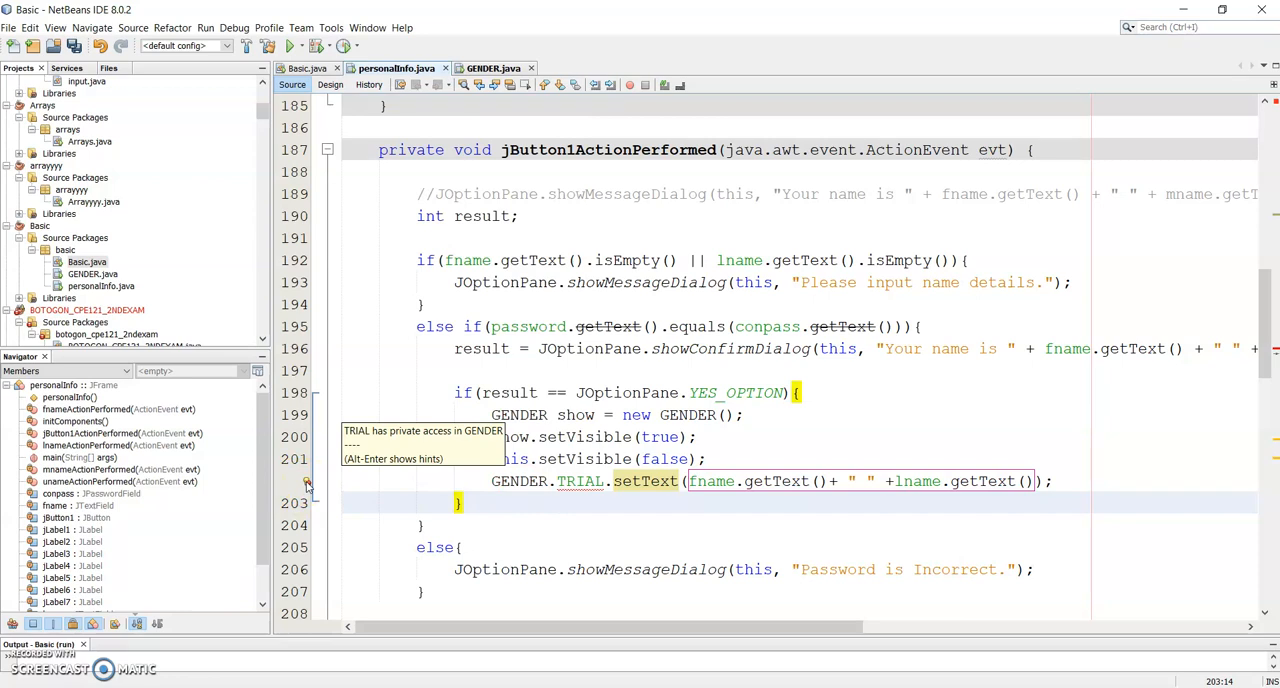
# Switch form tabs and land on the GENDER form design showing the TRIAL label.
pyautogui.click(330, 84)
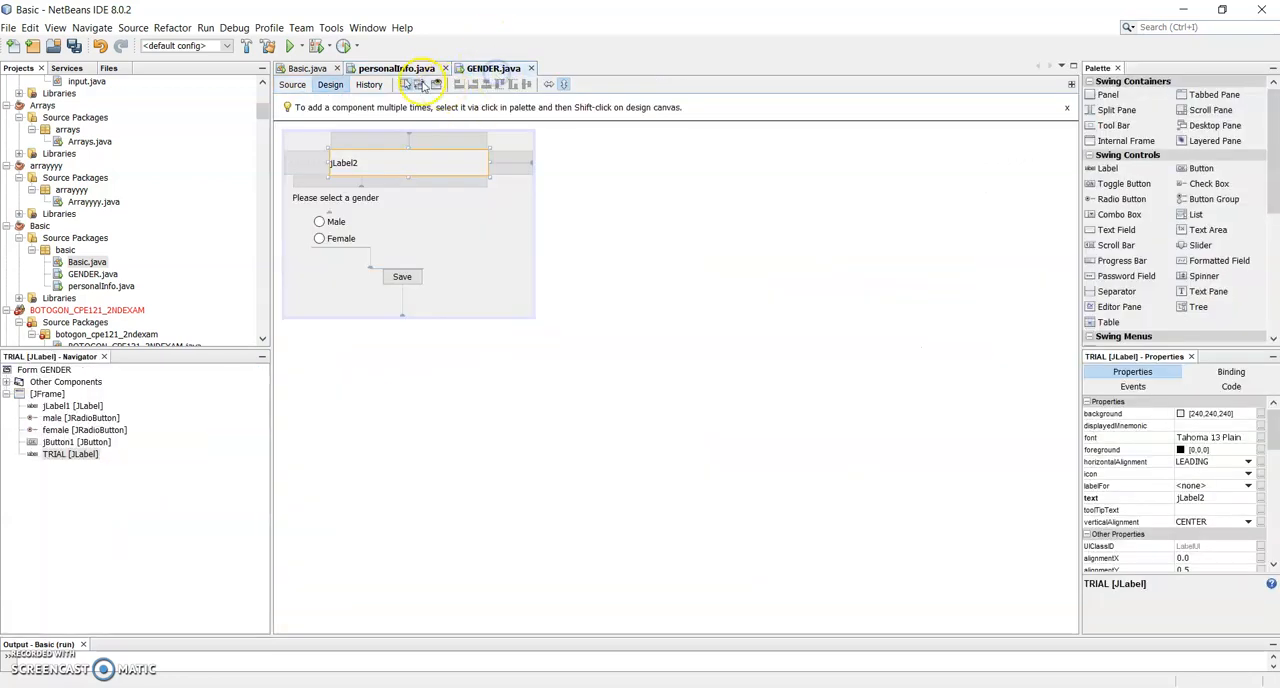
pyautogui.click(395, 68)
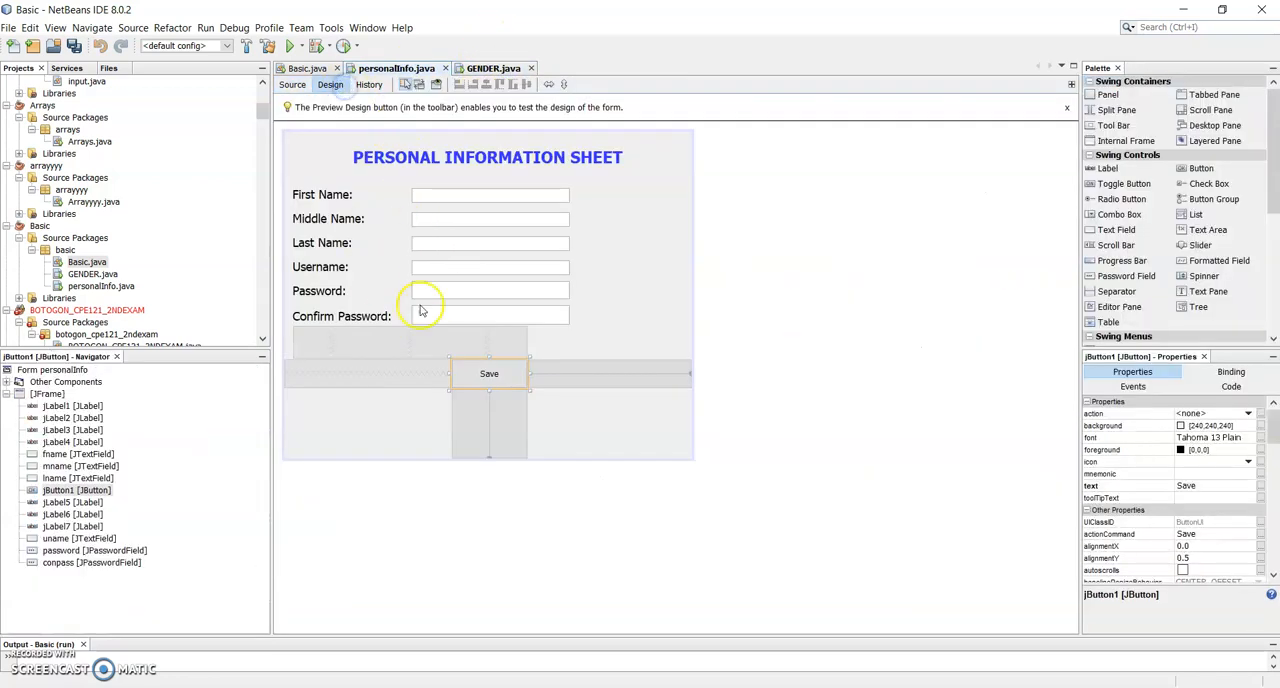
pyautogui.click(491, 68)
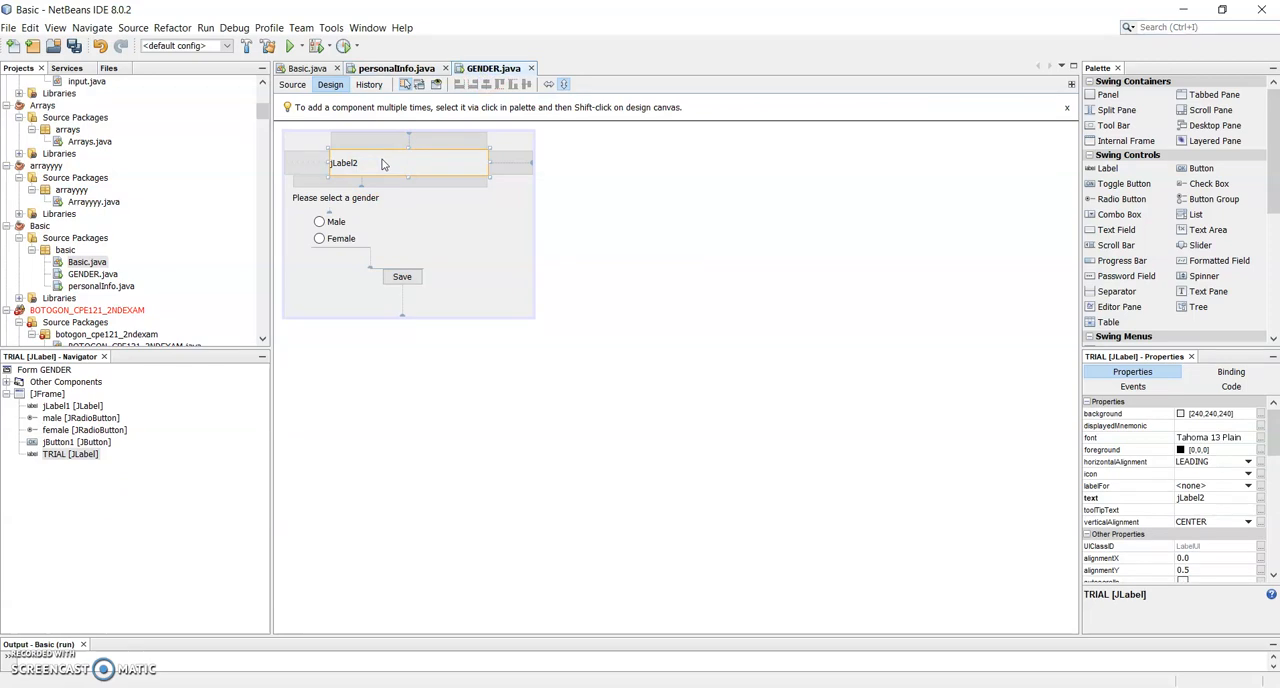
# Set the TRIAL label's Variable Modifiers to public static in its Code properties.
pyautogui.rightClick(382, 162)
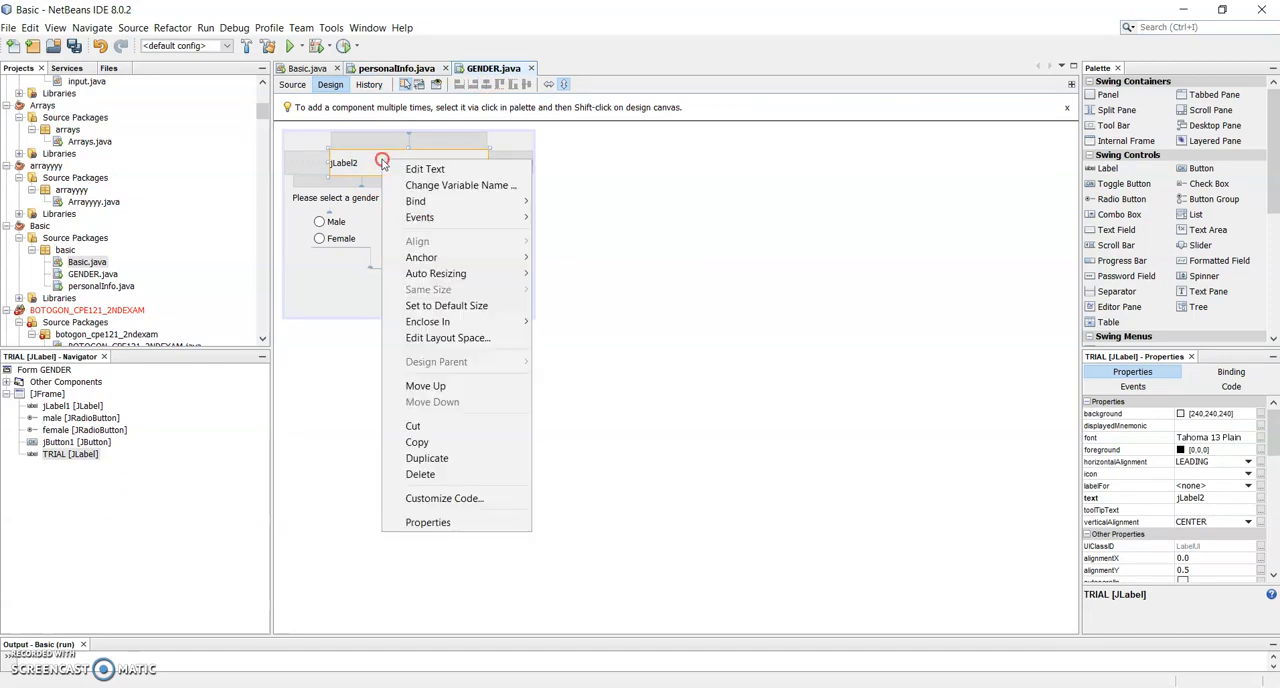
pyautogui.moveTo(428, 522)
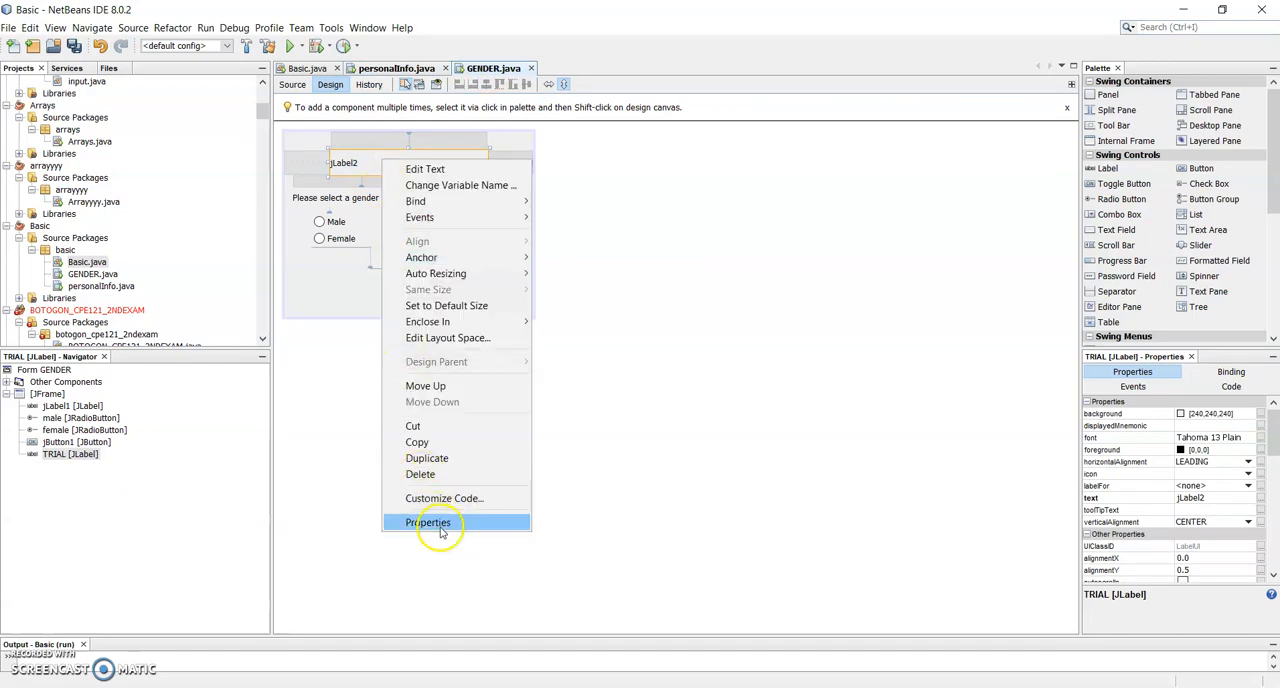
pyautogui.click(428, 522)
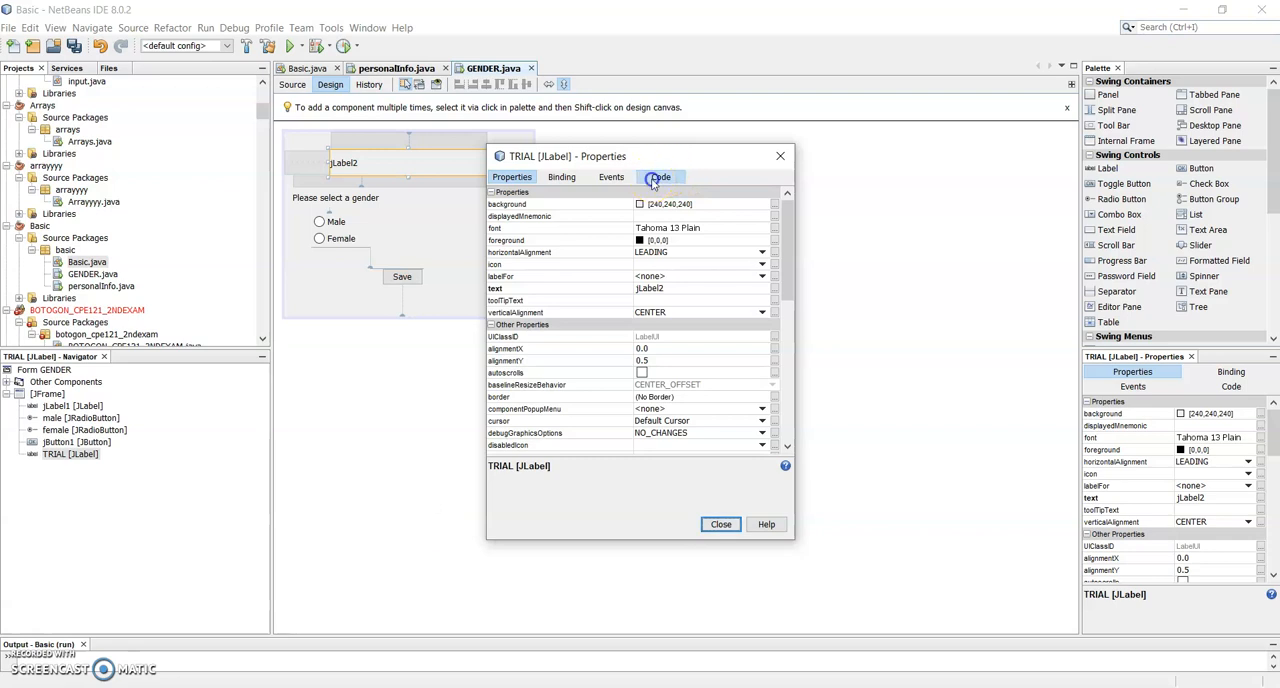
pyautogui.click(660, 177)
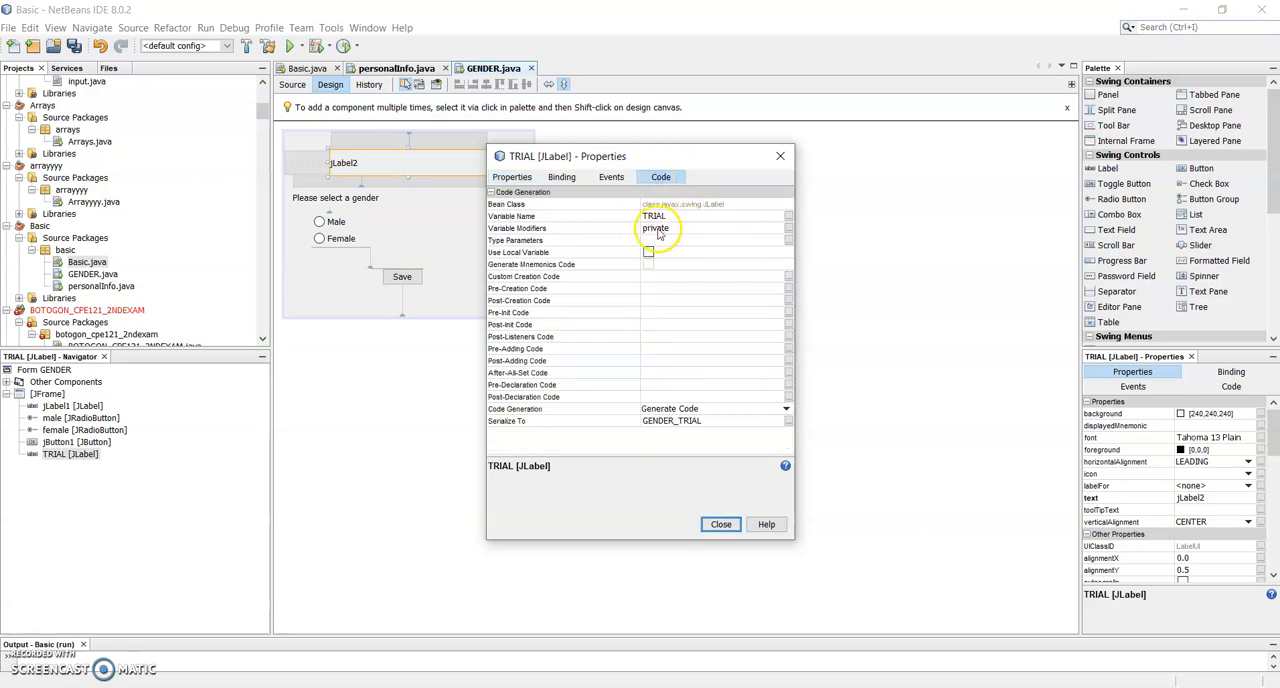
pyautogui.click(787, 231)
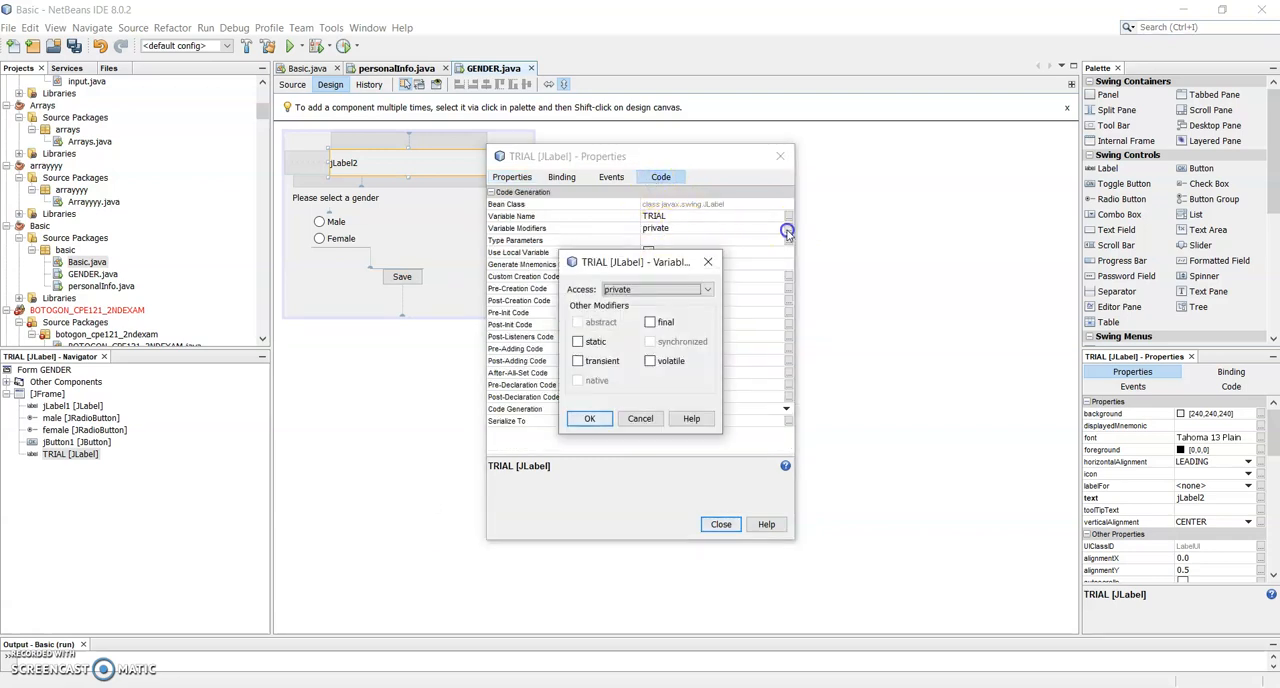
pyautogui.click(707, 289)
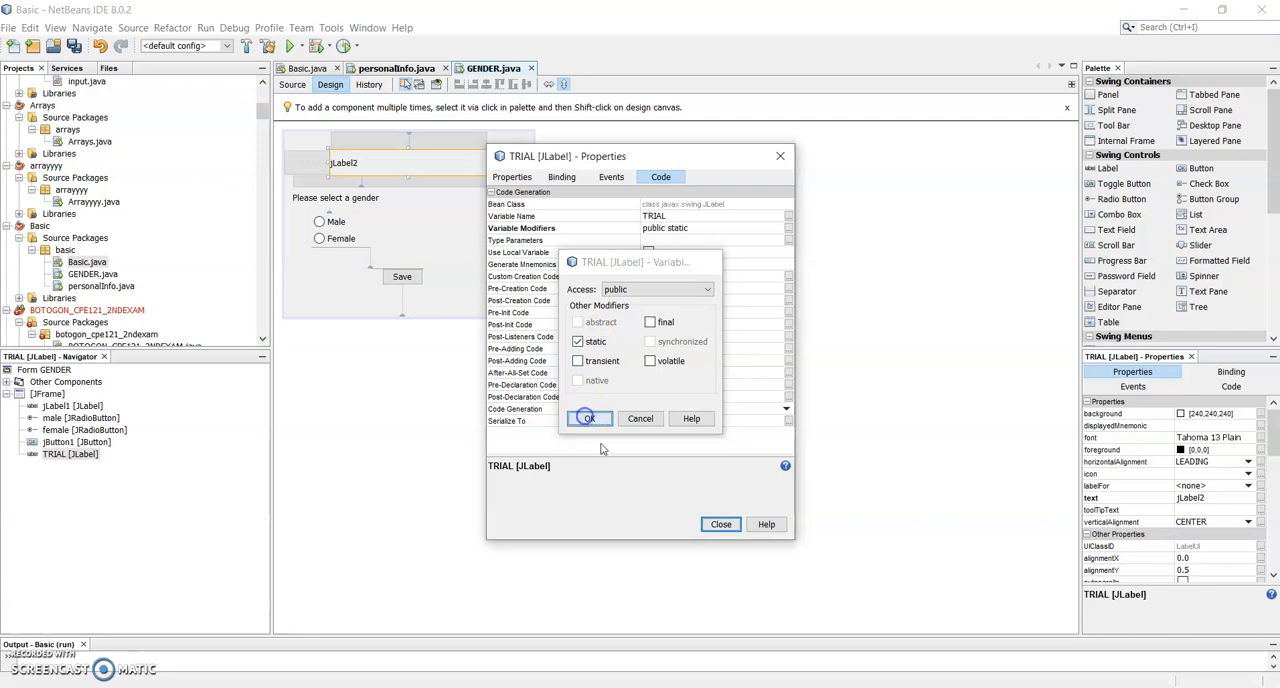
pyautogui.click(588, 418)
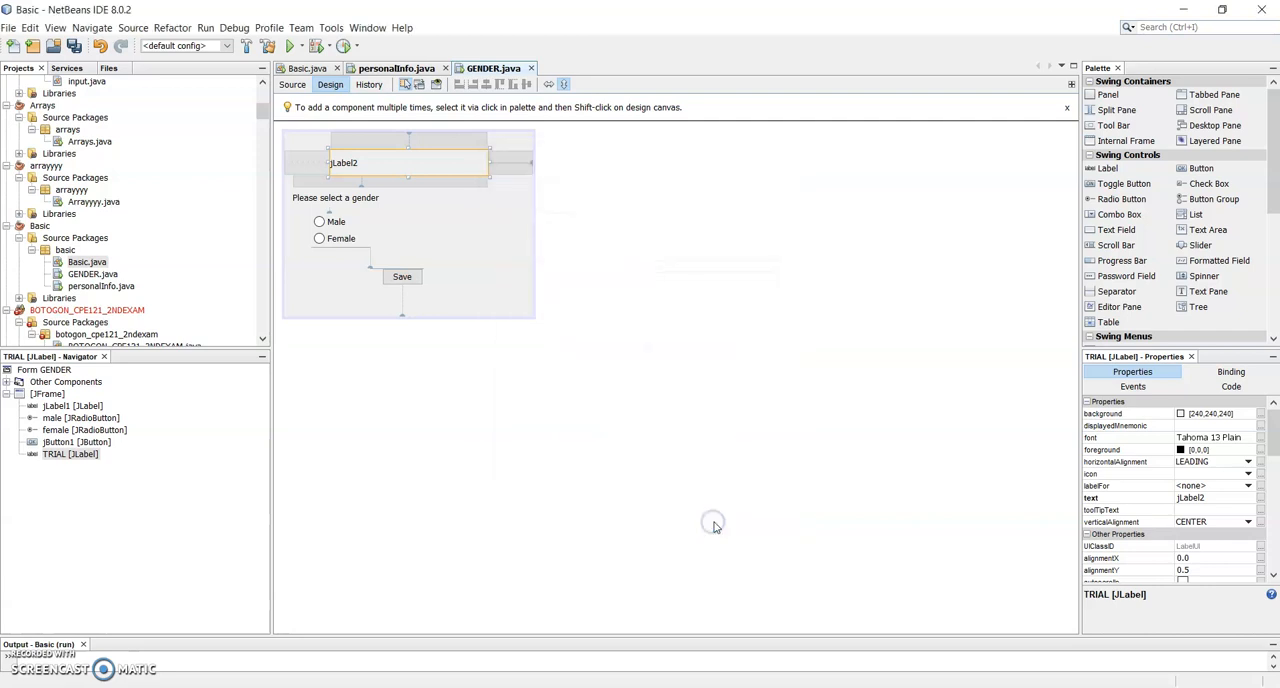
pyautogui.click(395, 68)
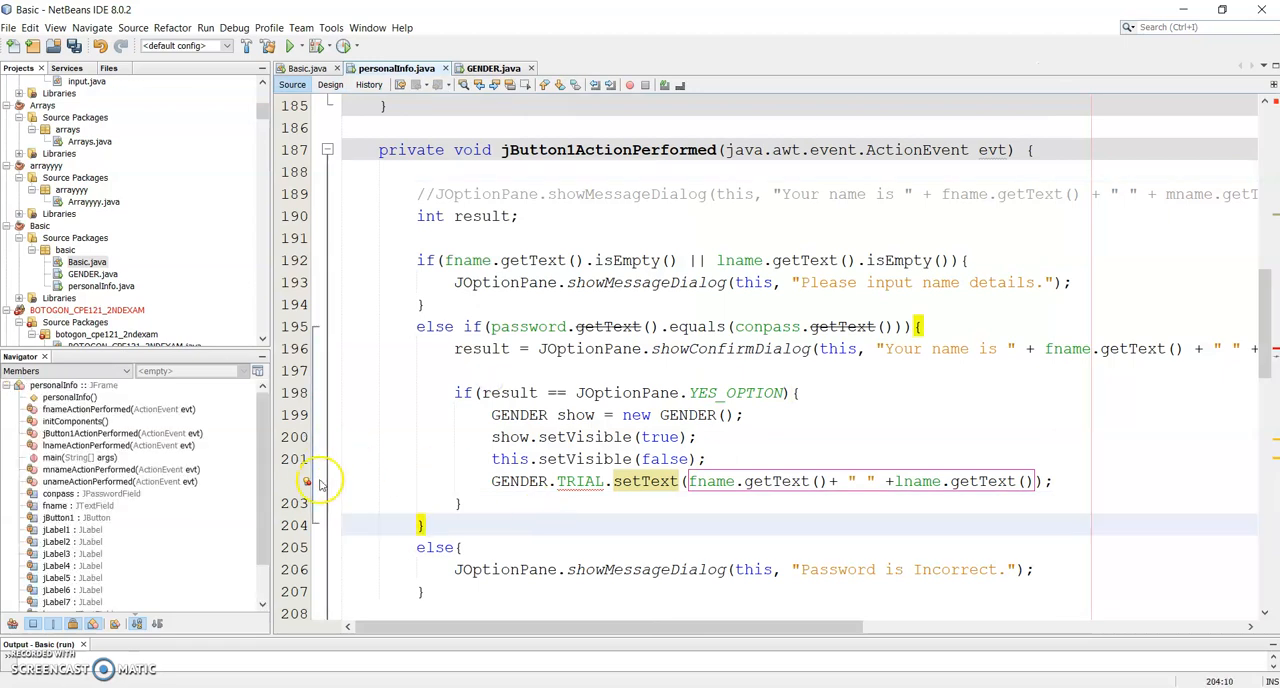
pyautogui.moveTo(307, 482)
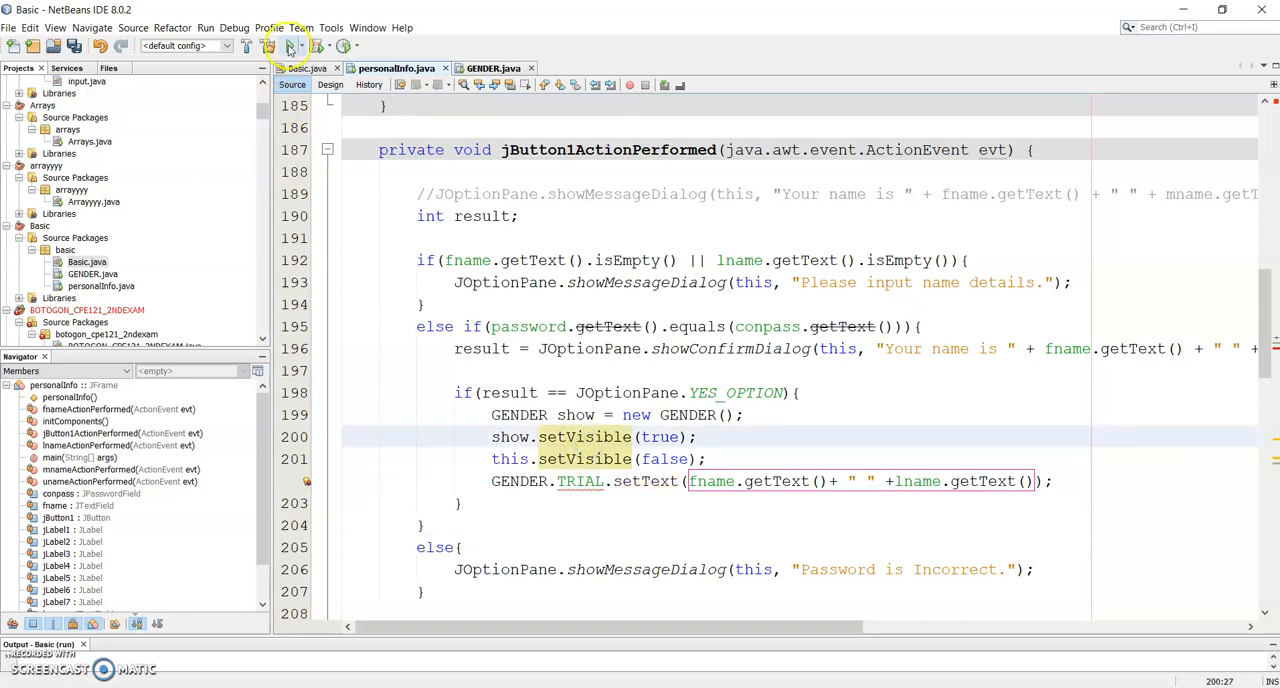
# Run the Basic project to open the Personal Information Sheet window.
pyautogui.click(289, 46)
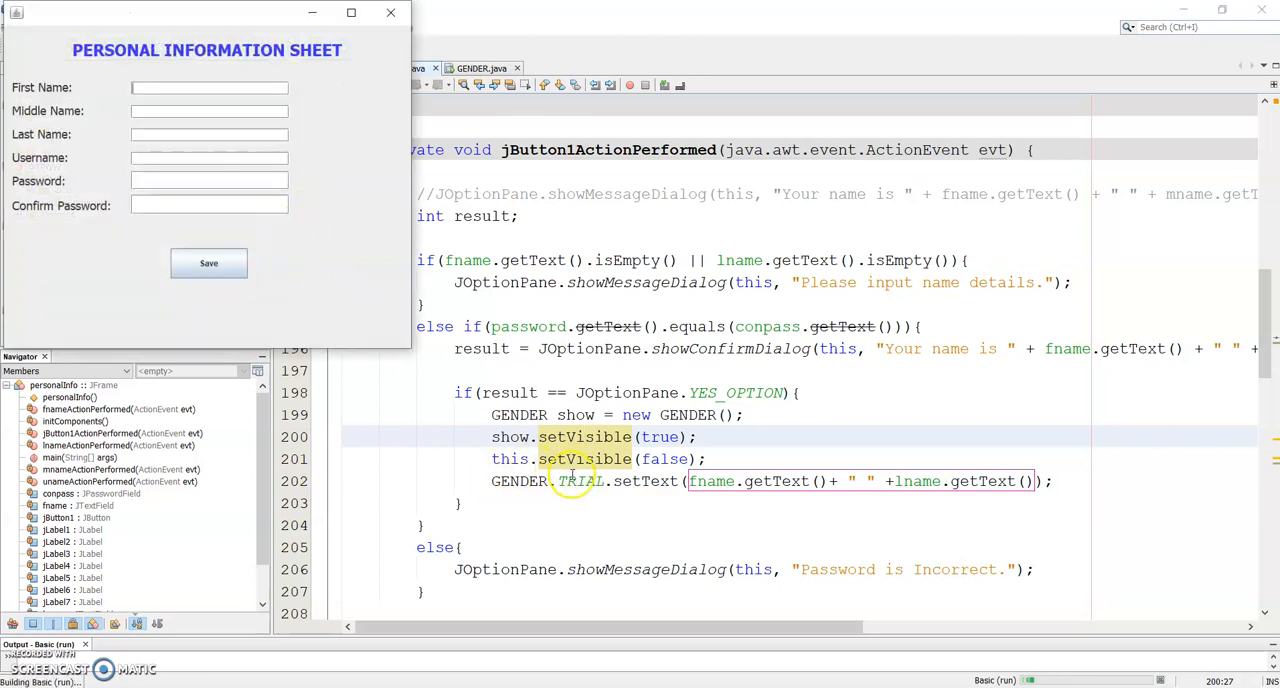
pyautogui.moveTo(365, 507)
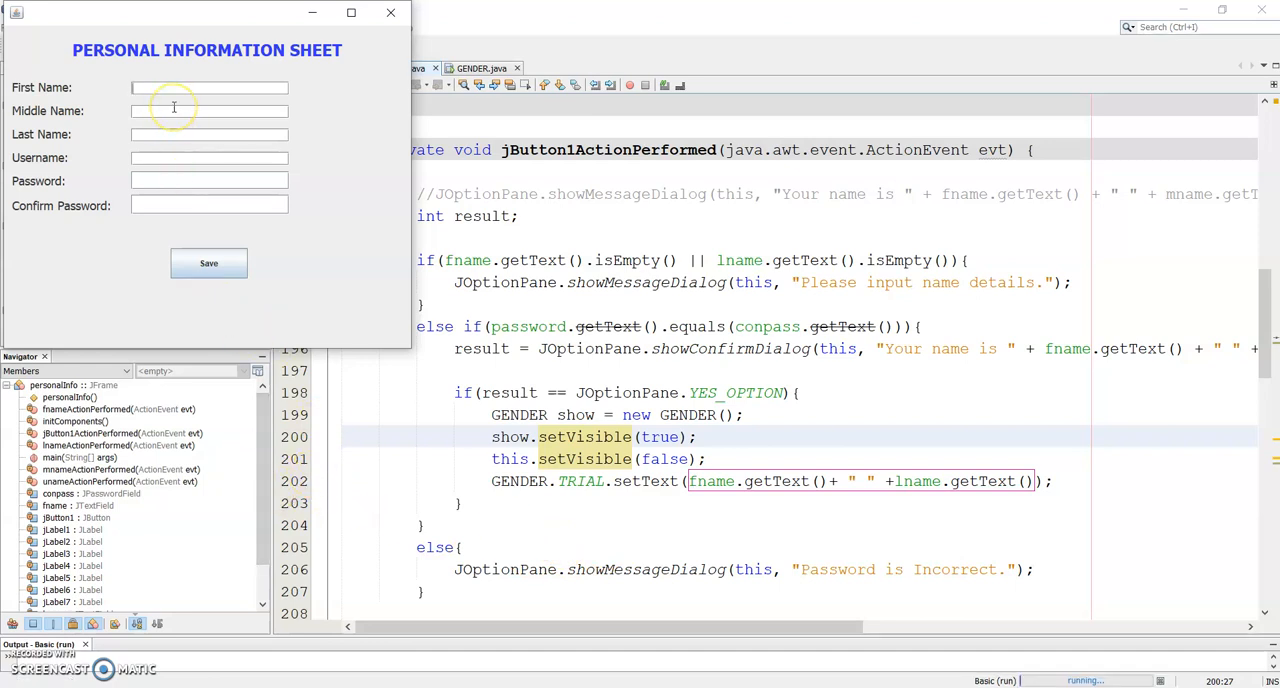
pyautogui.write('KIM')
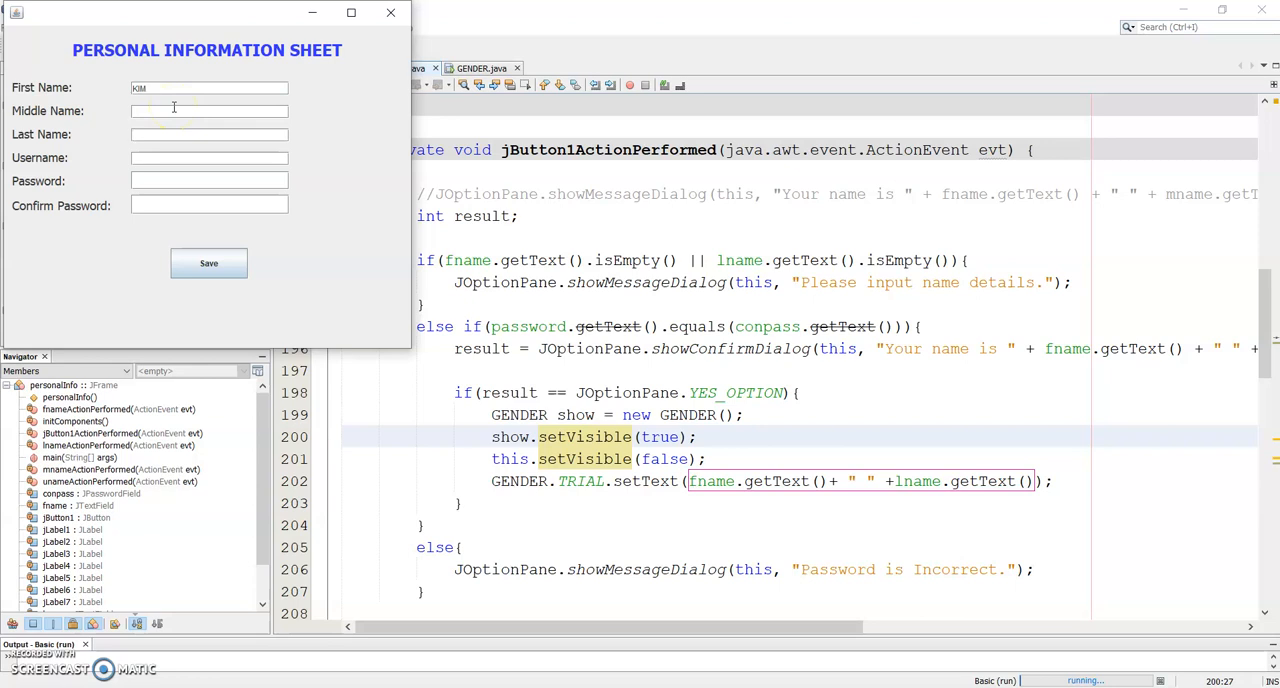
pyautogui.write('Lo')
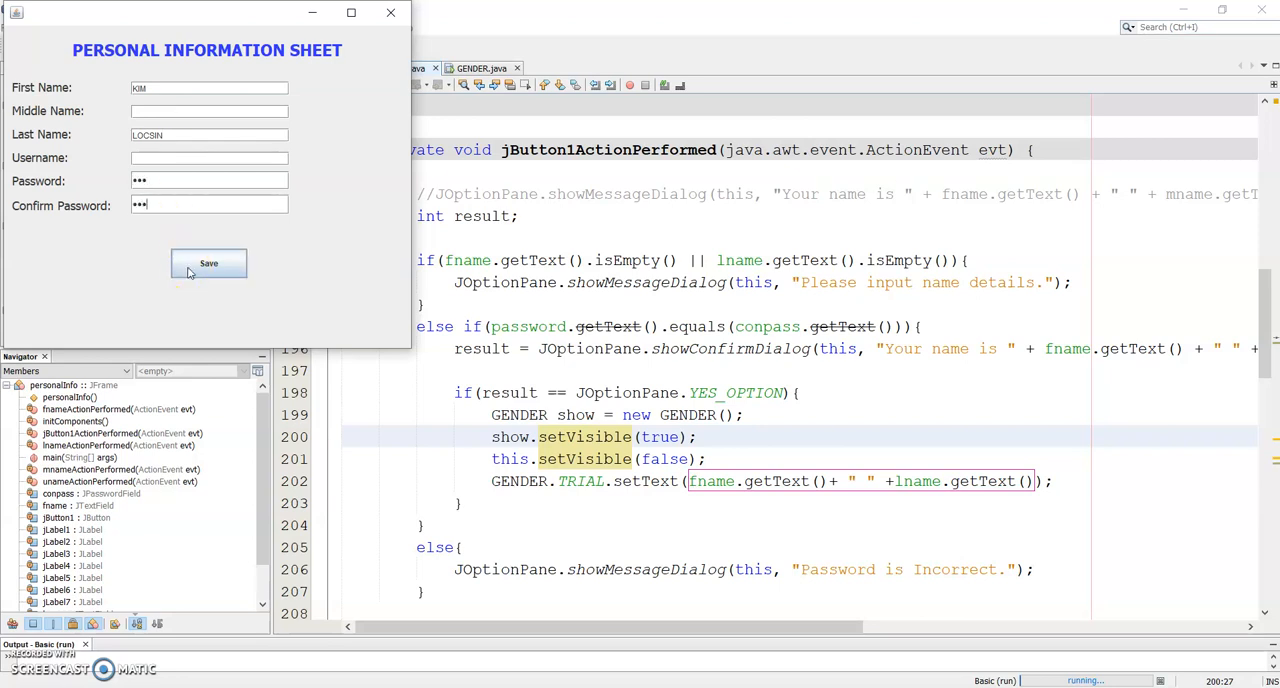
pyautogui.click(208, 263)
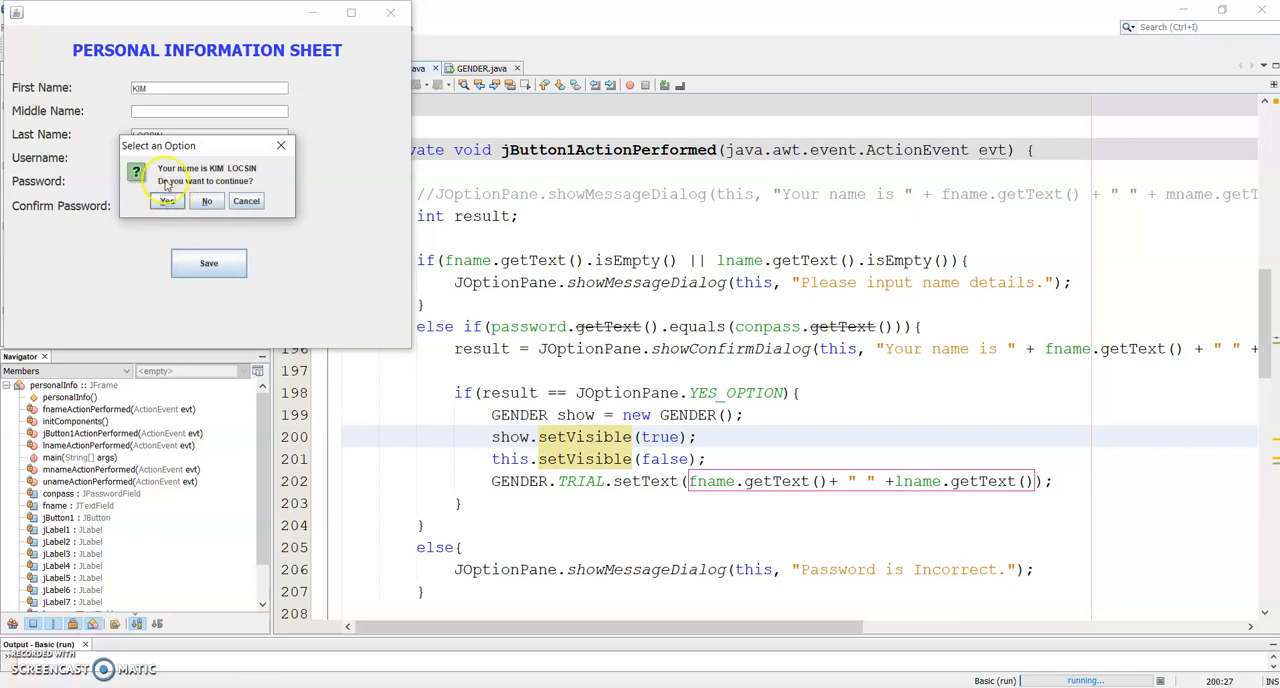
pyautogui.click(167, 201)
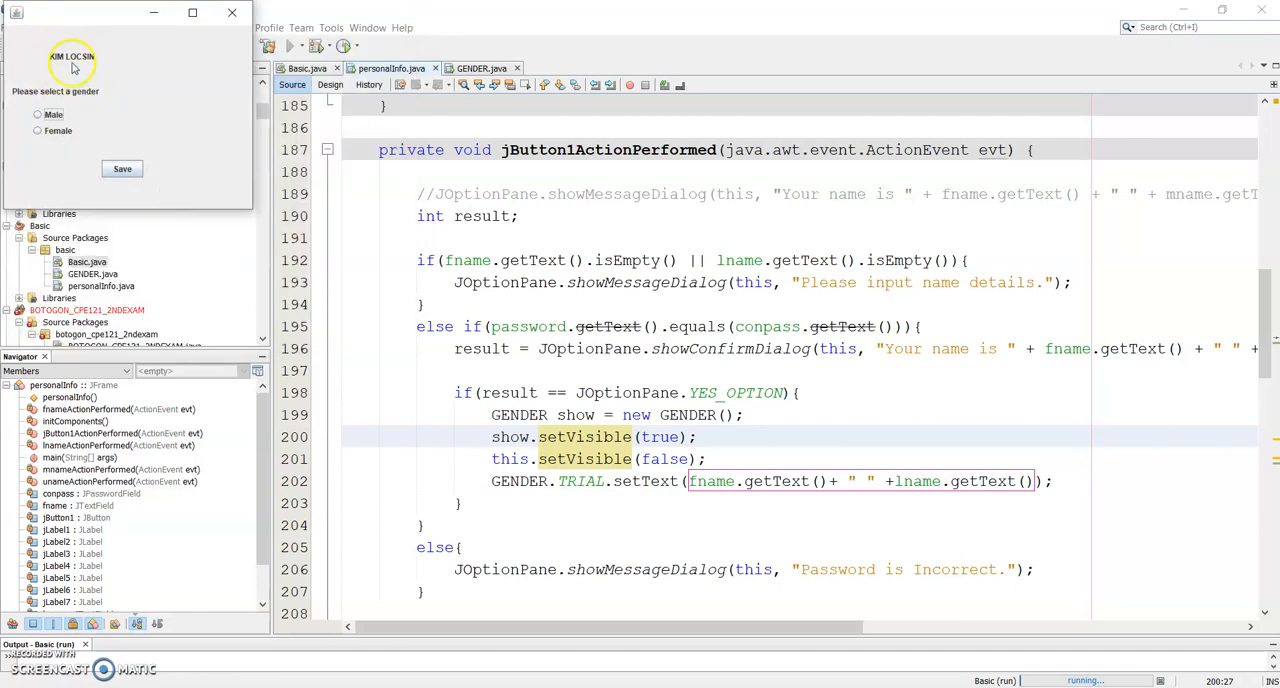
pyautogui.moveTo(55, 66)
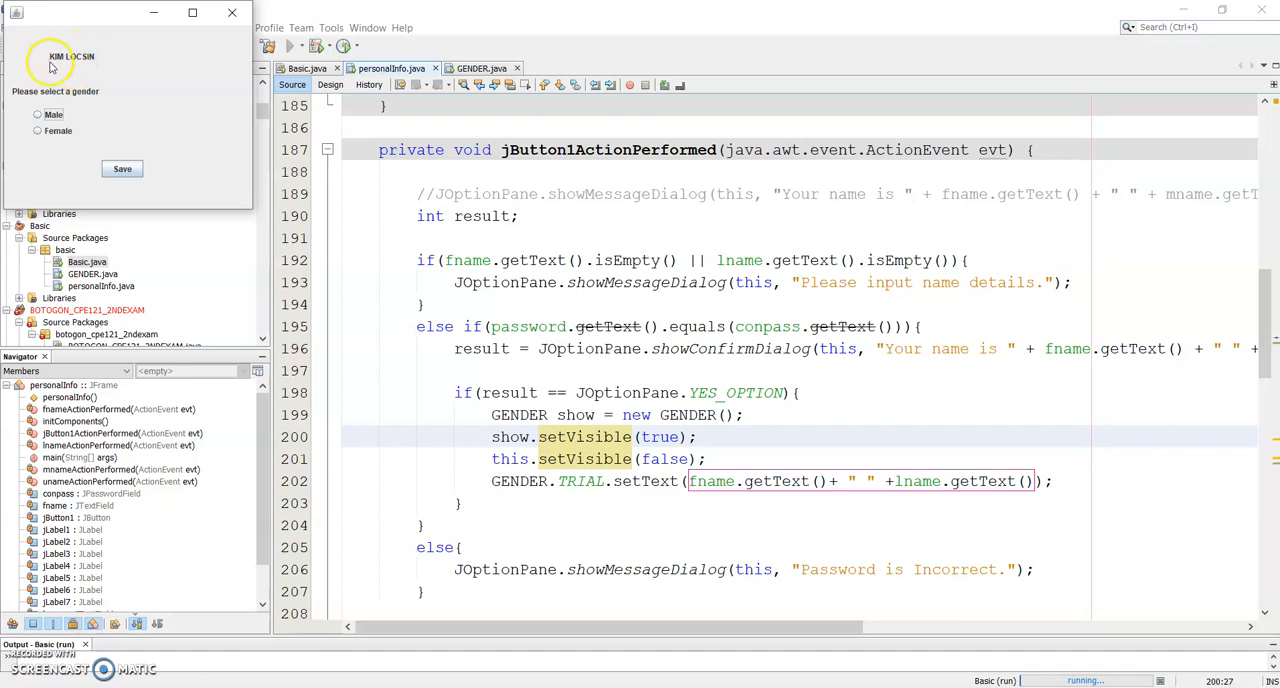
pyautogui.moveTo(97, 60)
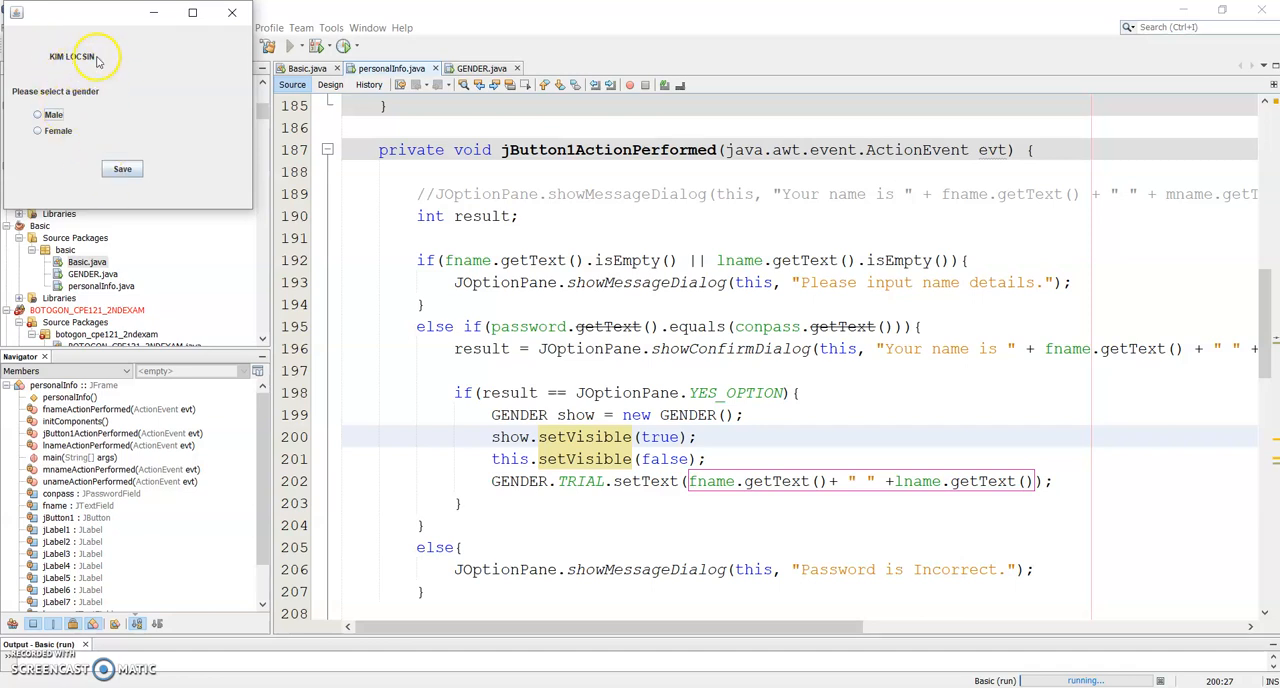
pyautogui.moveTo(167, 55)
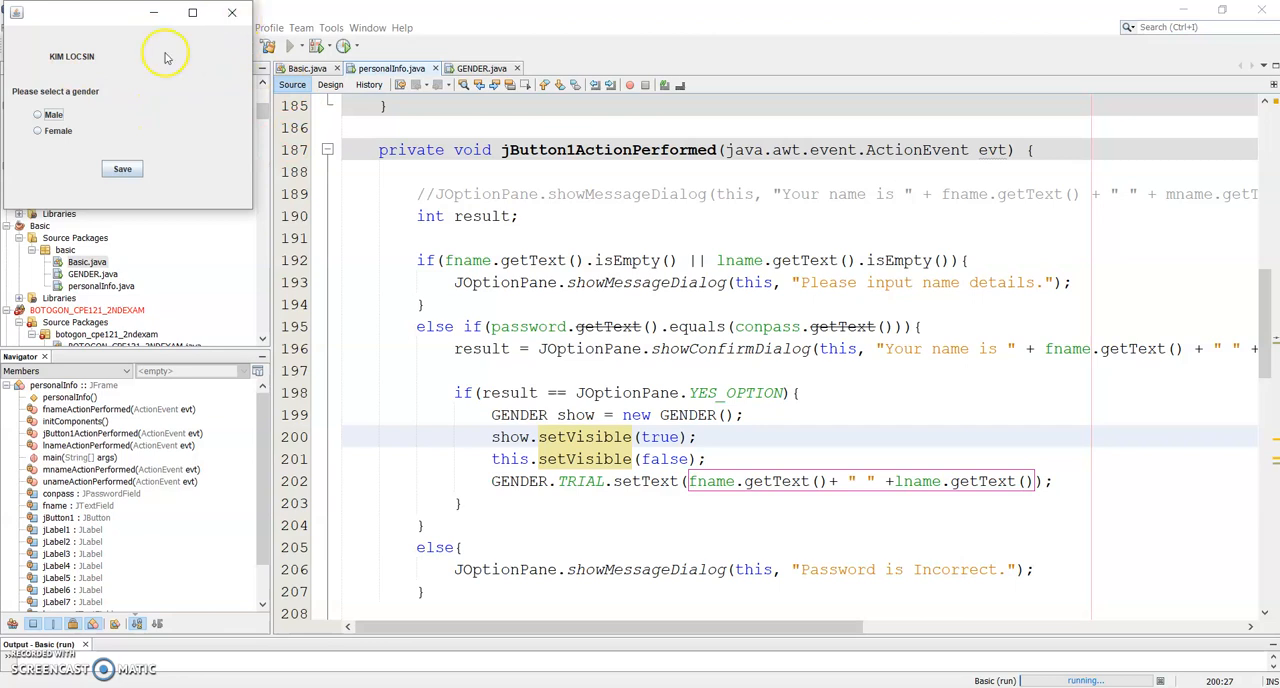
pyautogui.moveTo(232, 28)
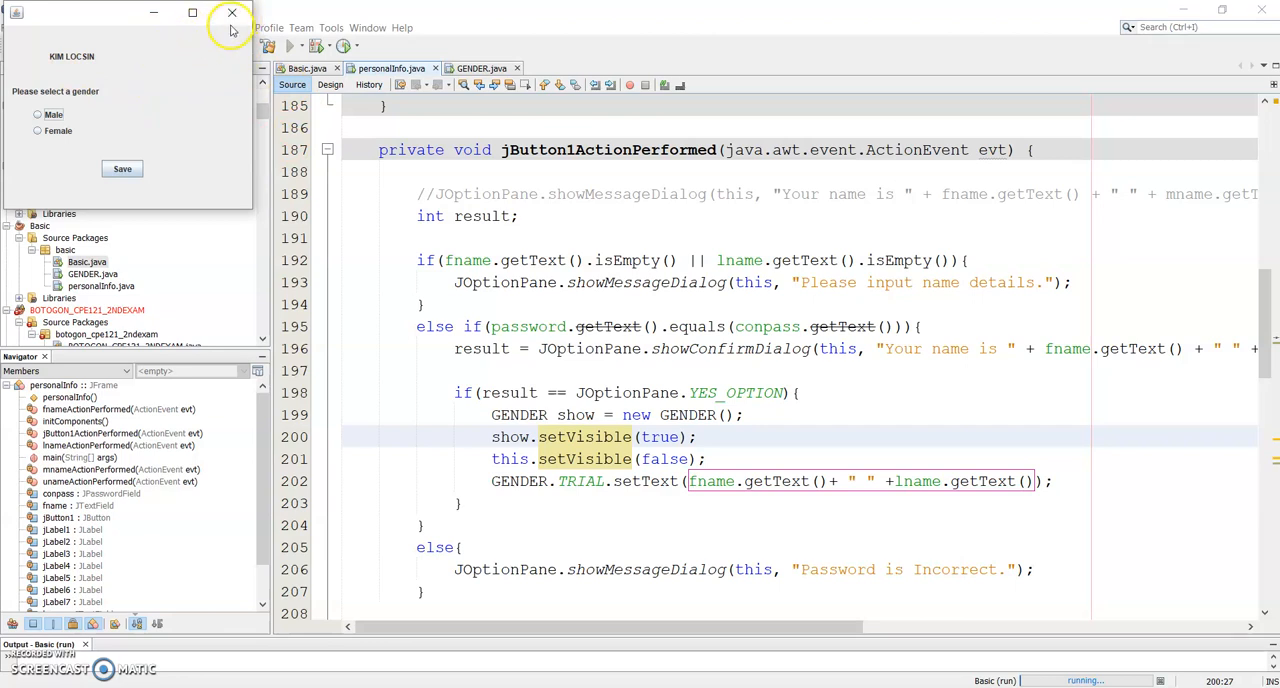
pyautogui.moveTo(232, 13)
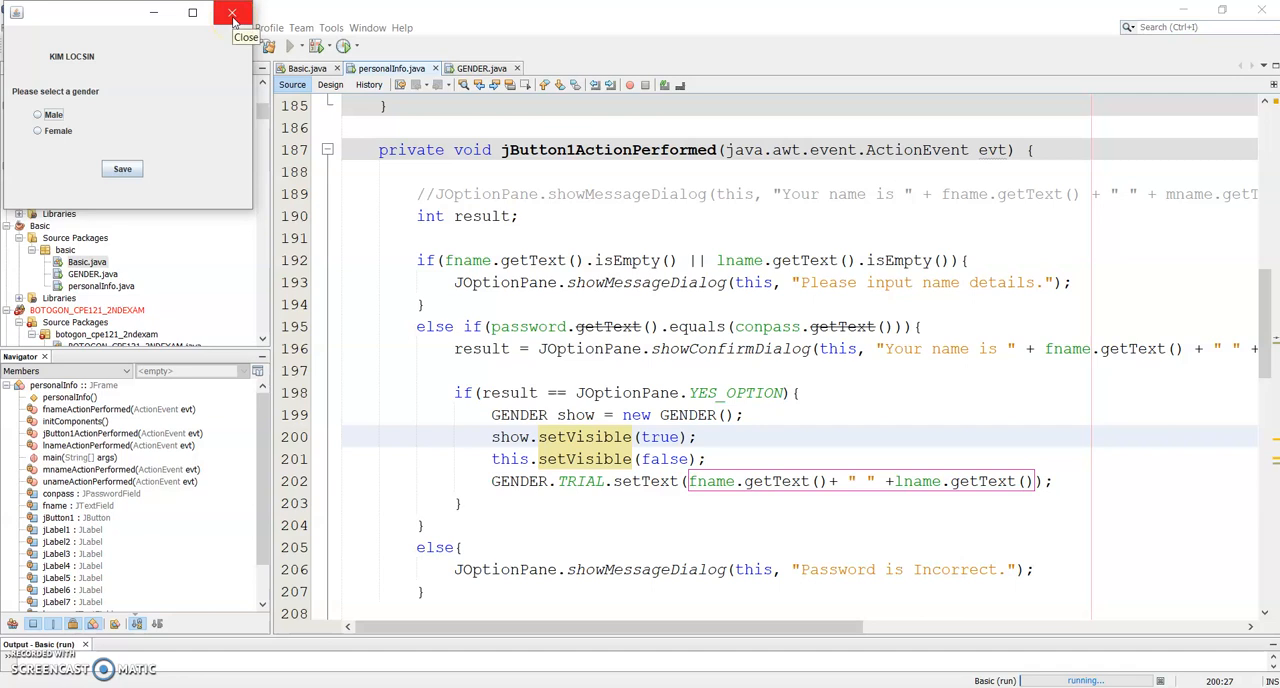
pyautogui.click(233, 12)
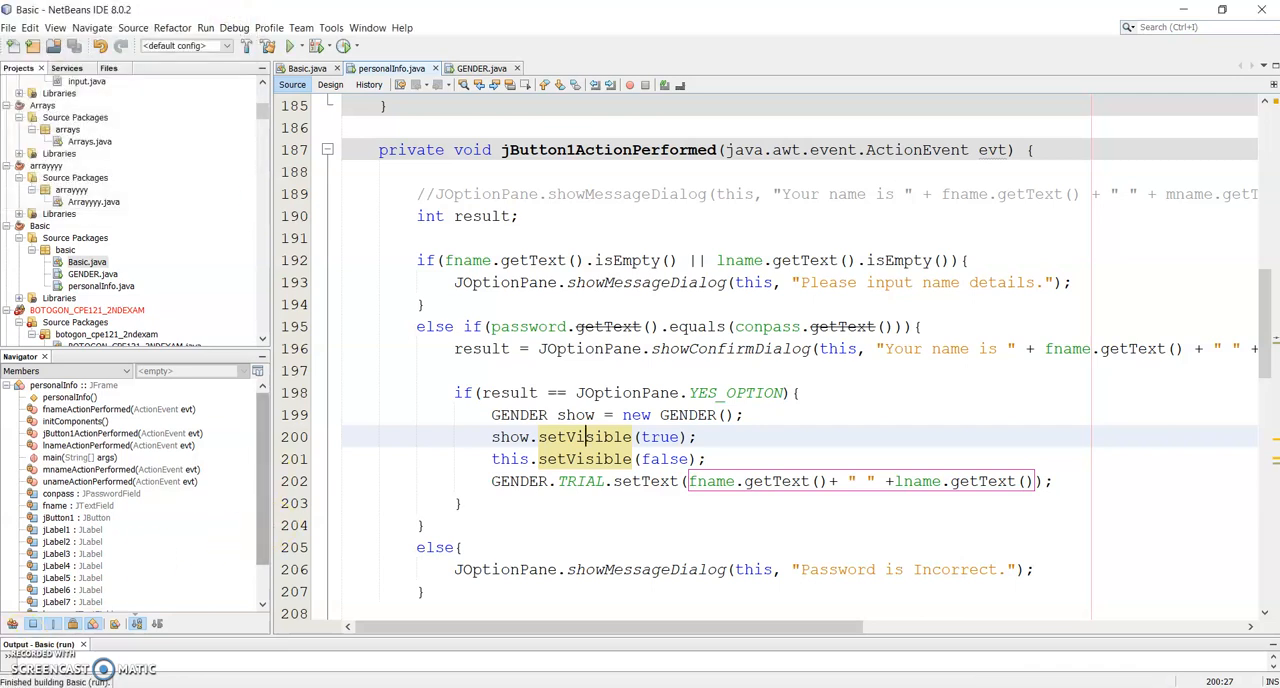